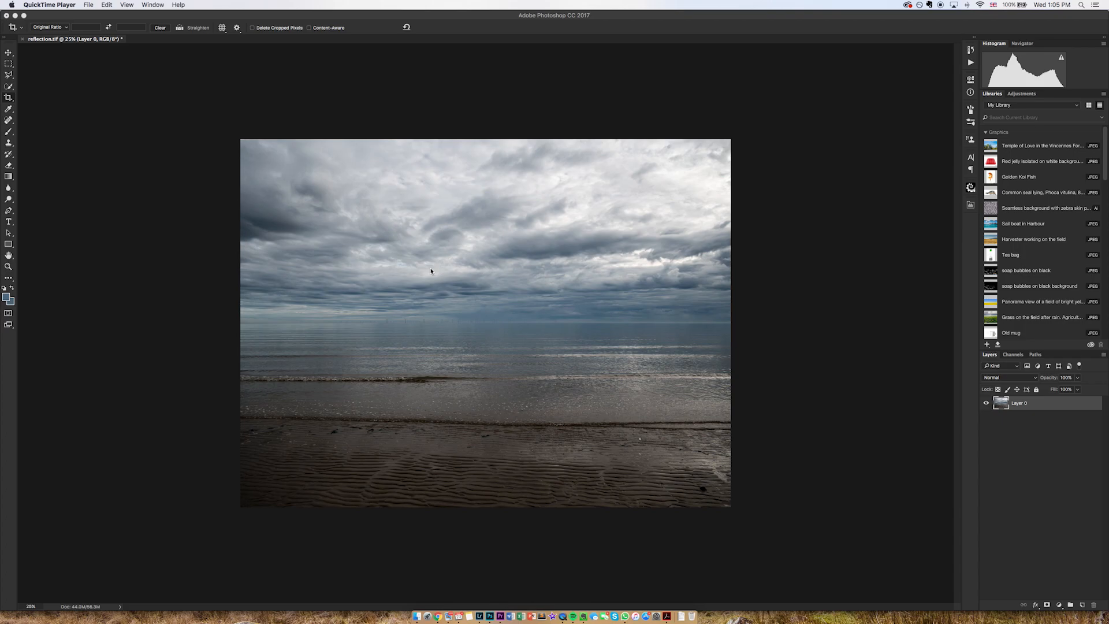
mouse_move(457, 300)
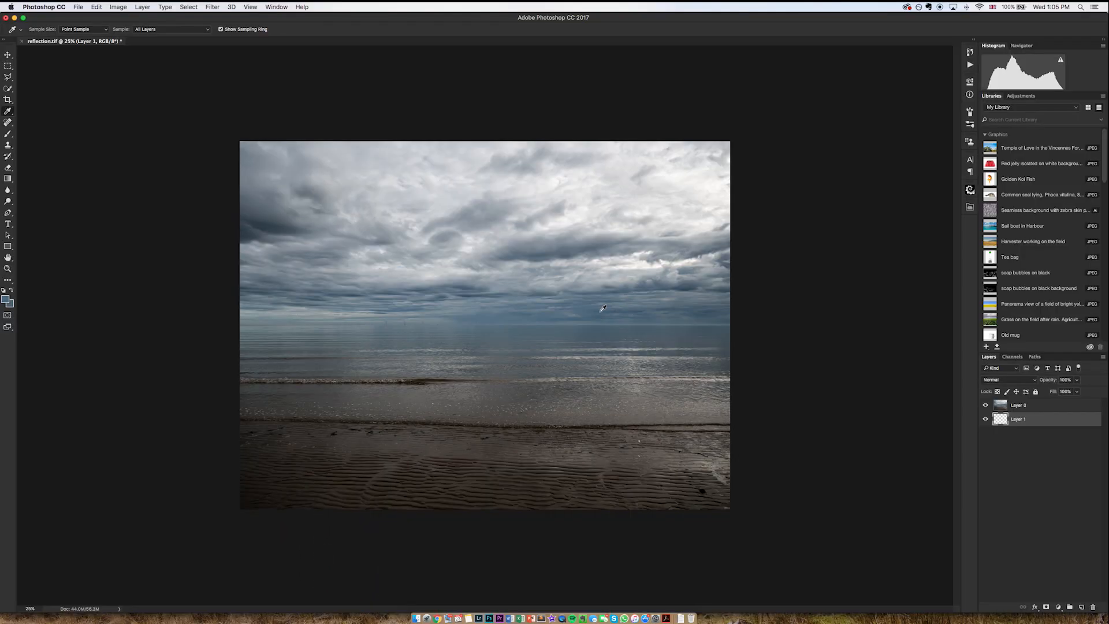
mouse_move(343, 121)
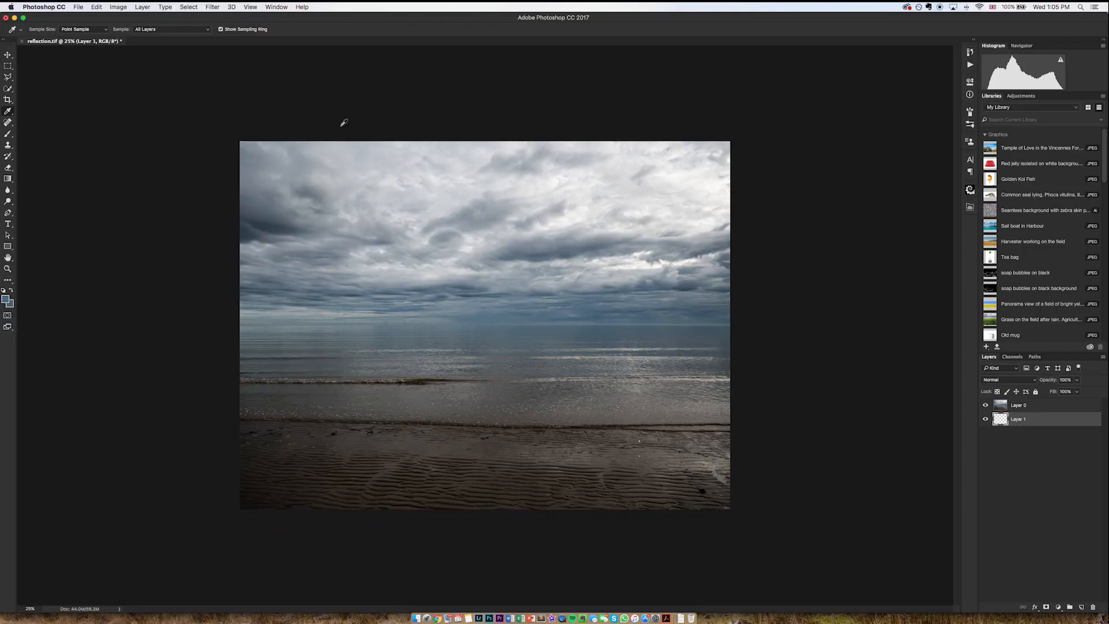
Step: Sample a blue-grey sky colour to fill the new layer, then reselect the beach photo layer
left_click(96, 7)
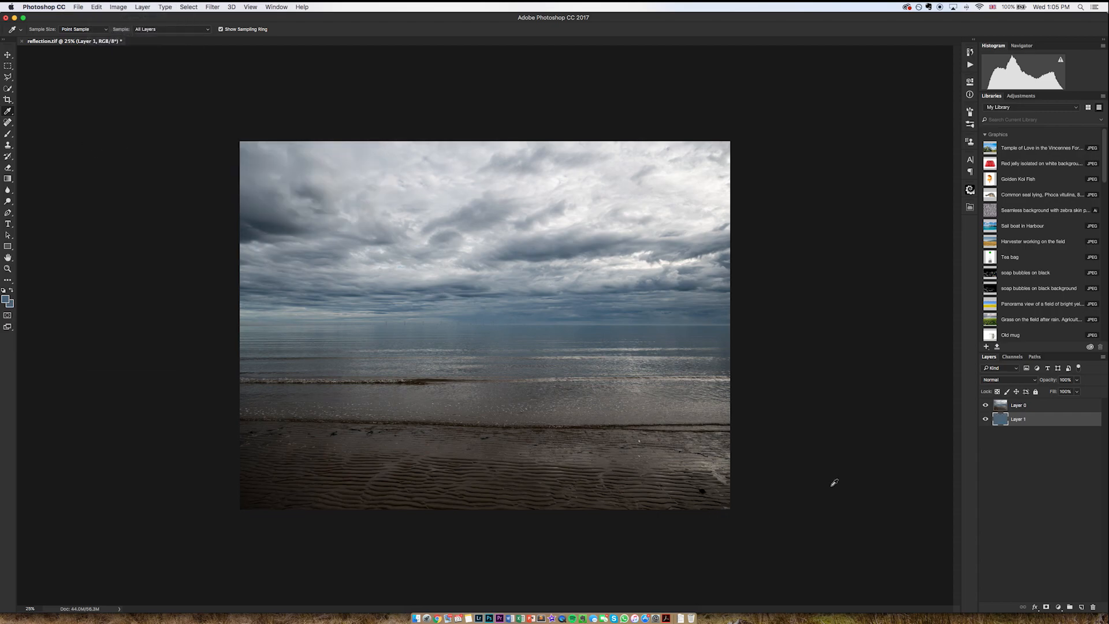
left_click(1019, 405)
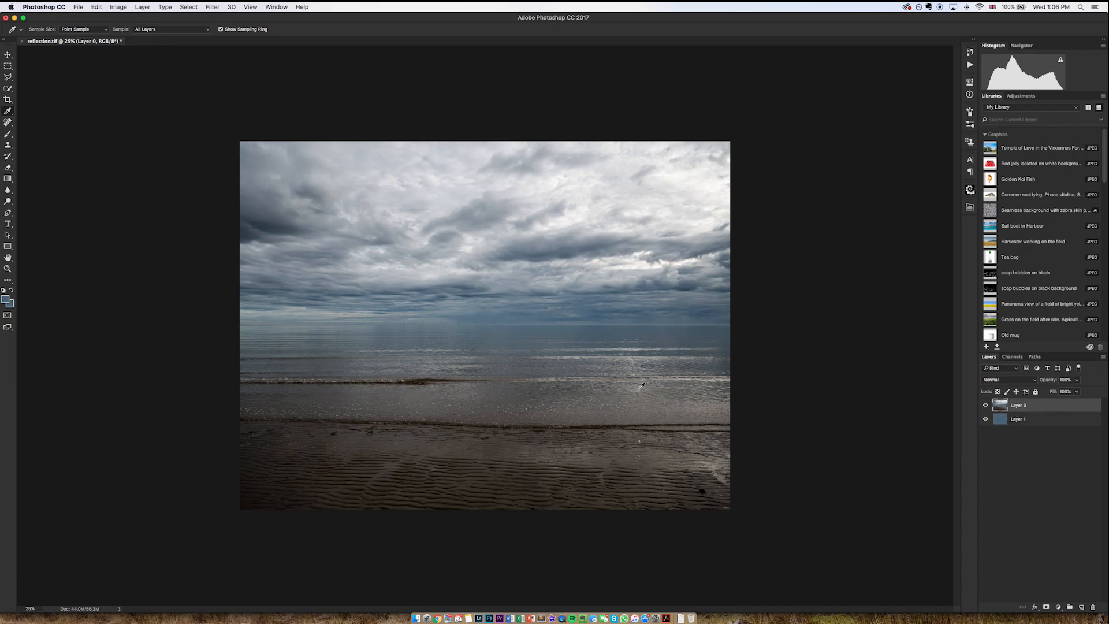
Step: Copy the marquee-selected sky to its own layer and flip it vertically below the horizon
left_click(8, 64)
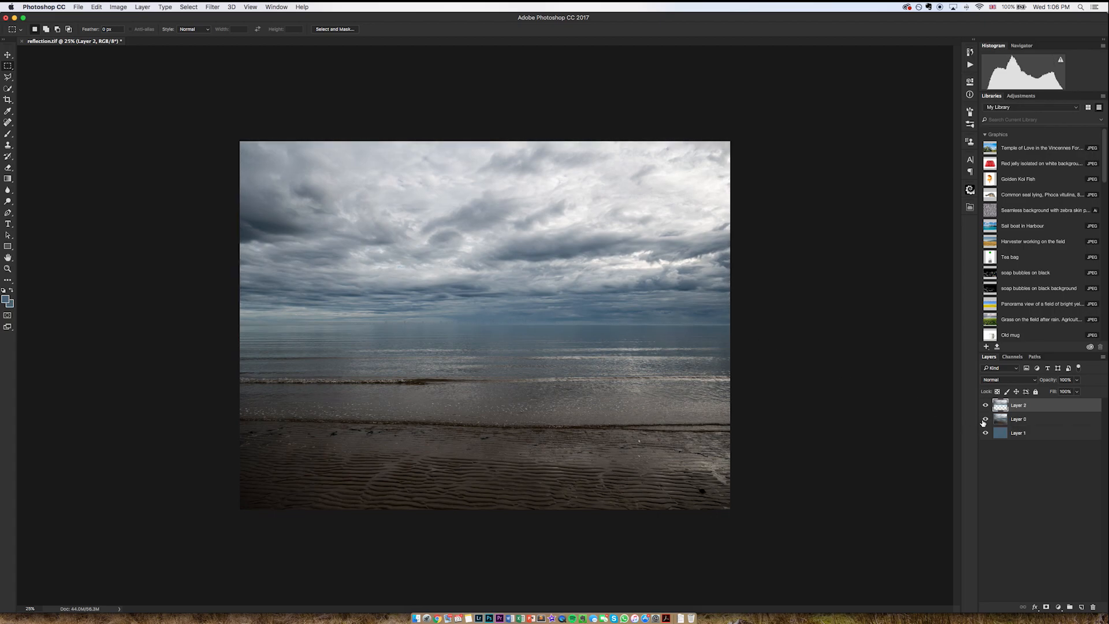
left_click(984, 433)
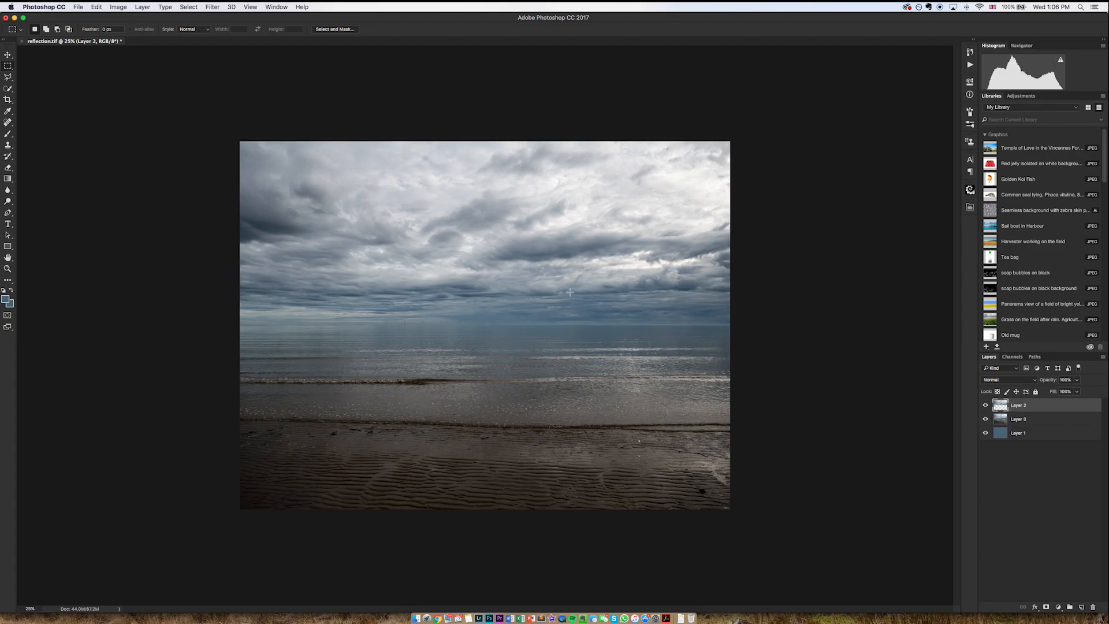
left_click(96, 7)
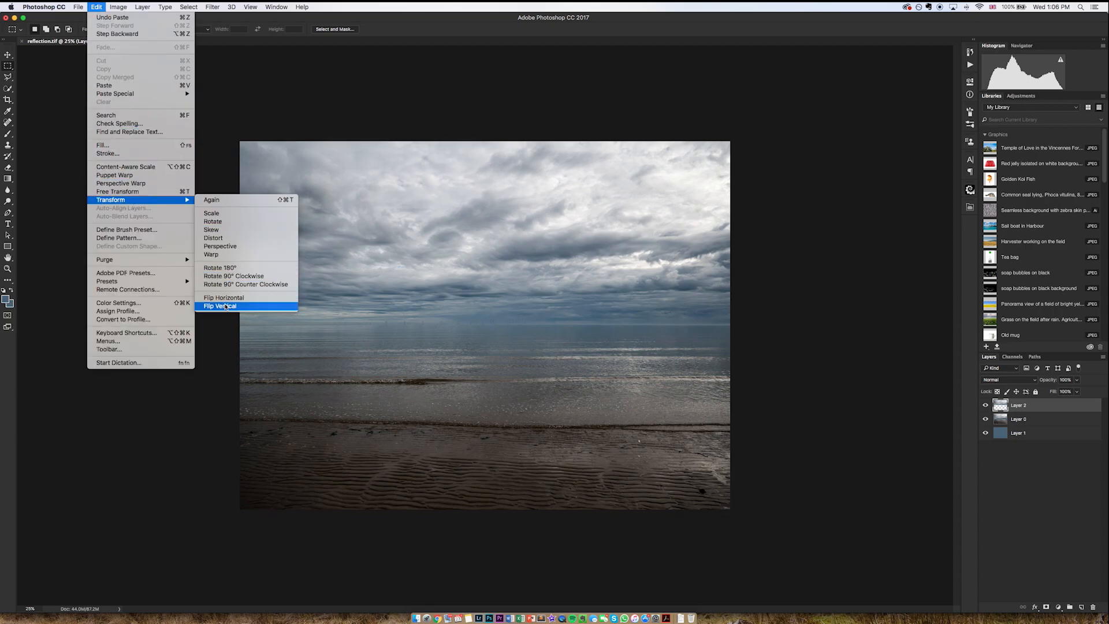
left_click(220, 306)
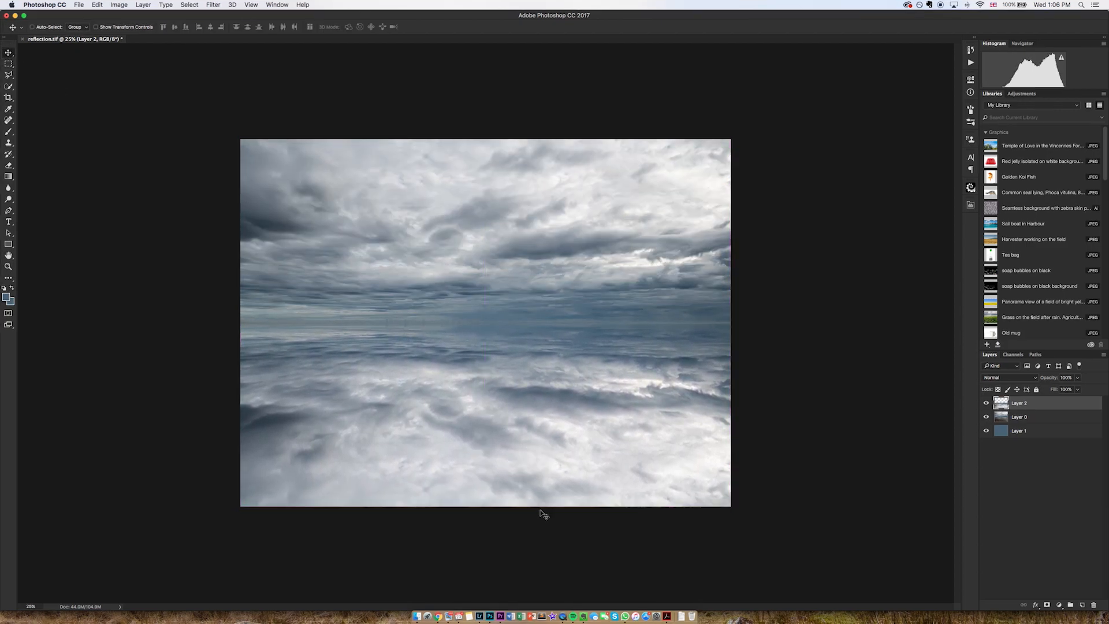
mouse_move(967, 403)
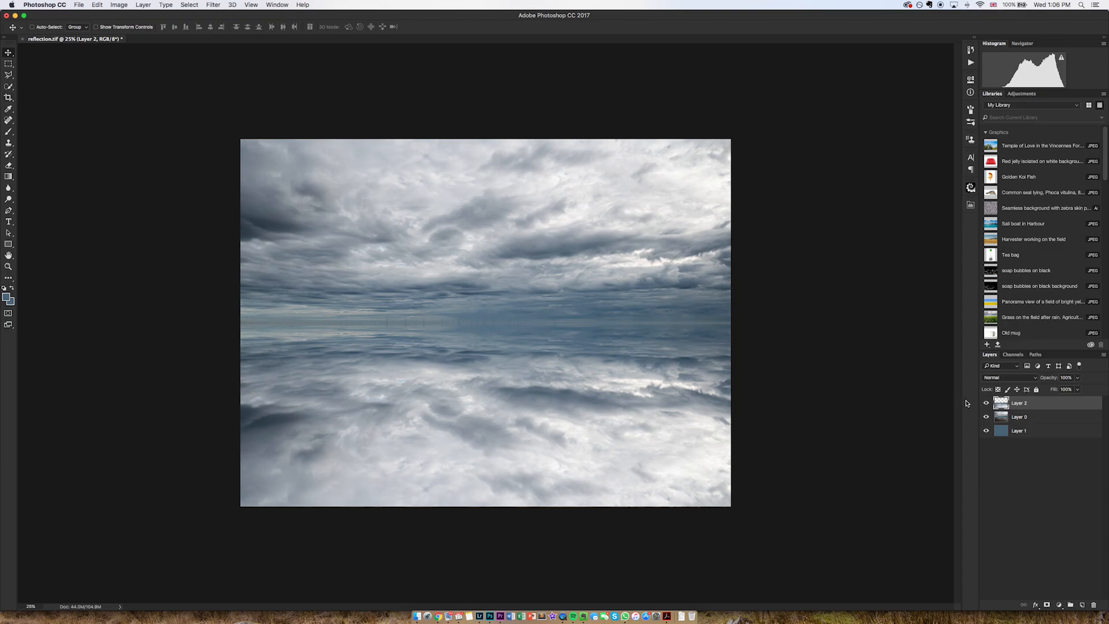
Step: Convert Layer 2 to a smart object and apply a Motion Blur at angle -90, distance 33
right_click(1019, 402)
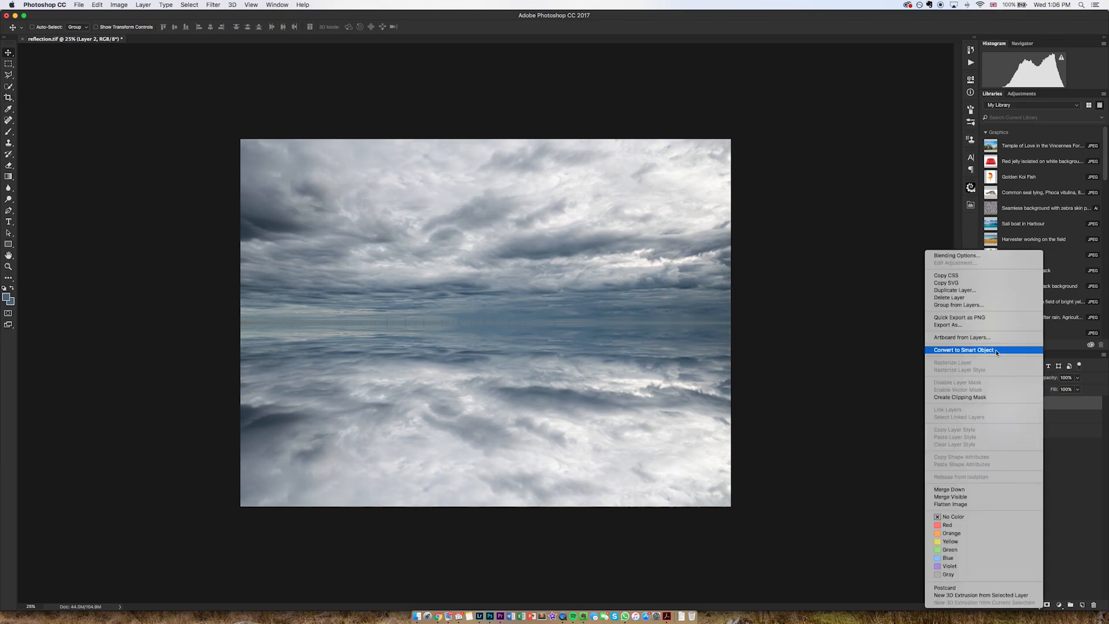
left_click(966, 348)
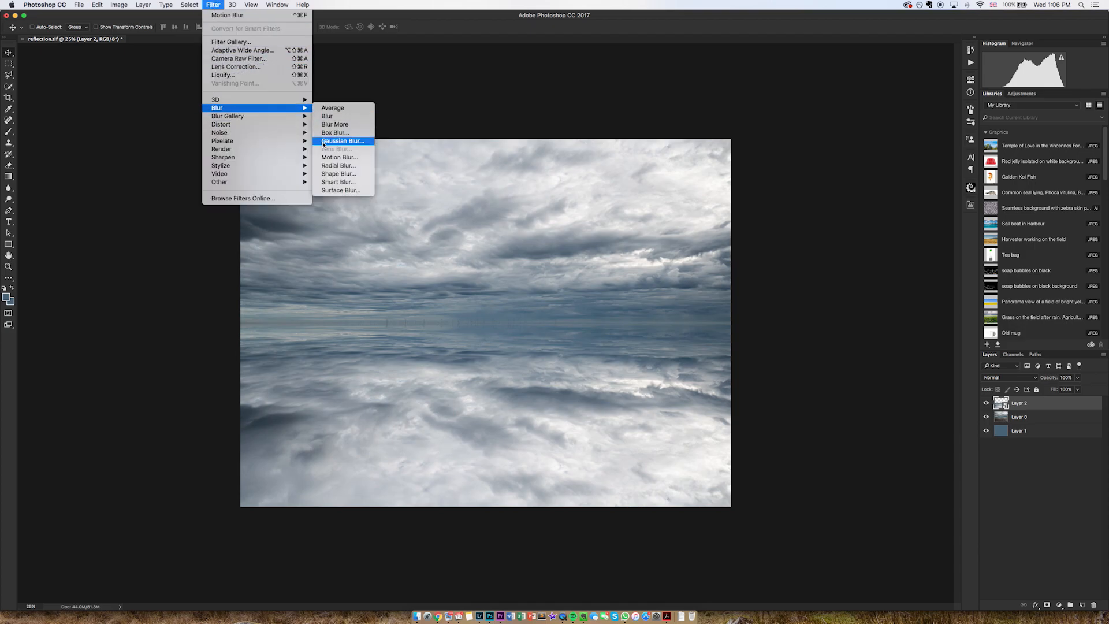
left_click(339, 157)
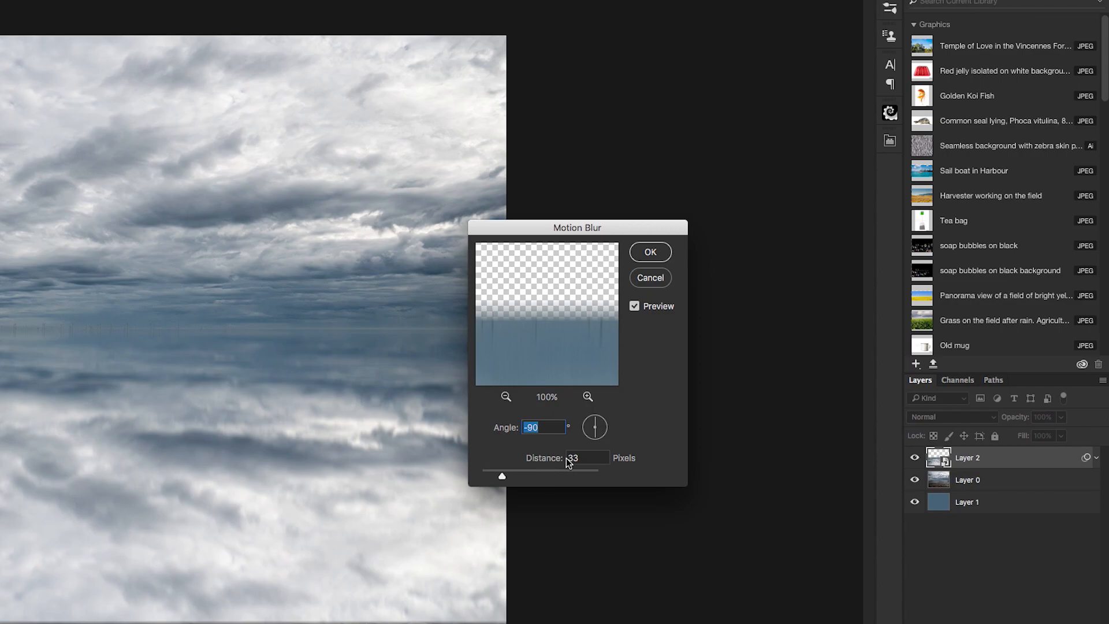
left_click(648, 251)
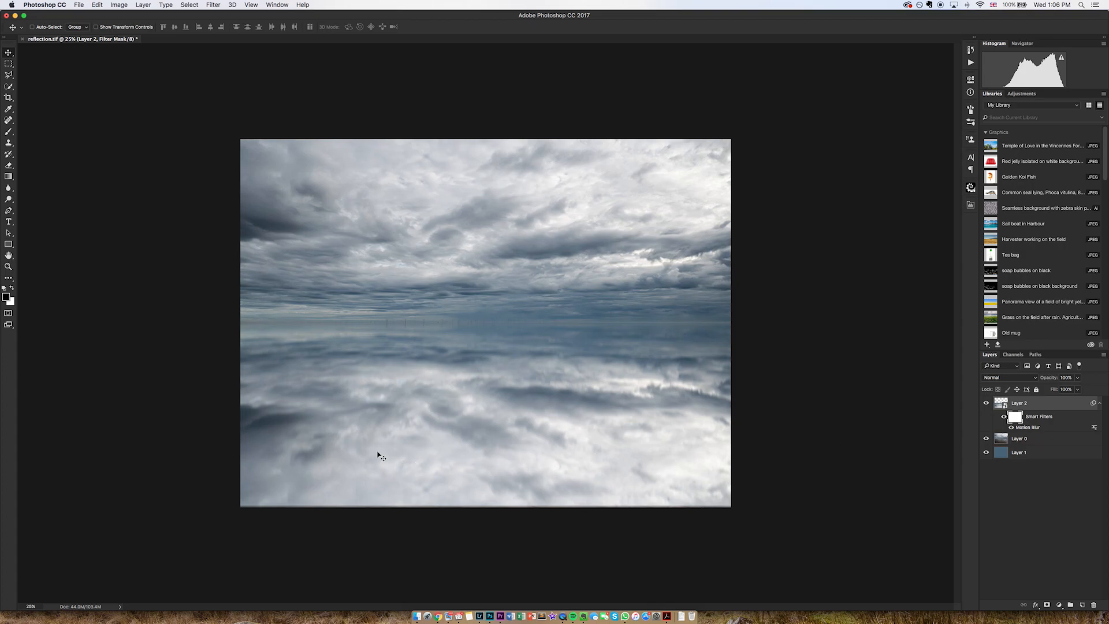
Step: Pick a gradient preset with the Gradient tool and select Layer 0 for masking
left_click(9, 177)
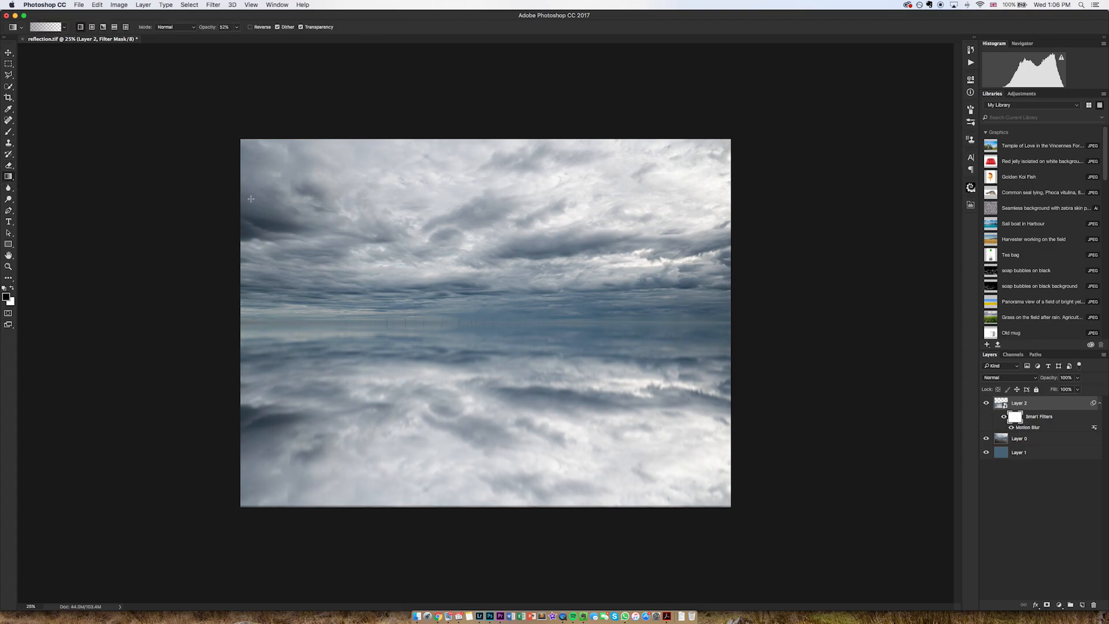
left_click(45, 27)
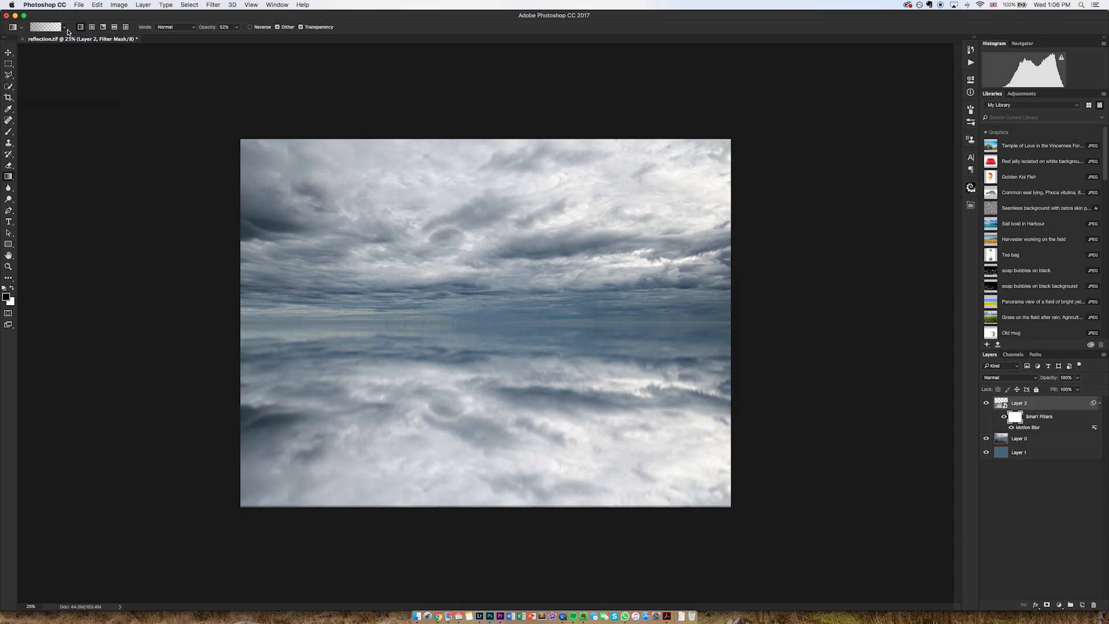
mouse_move(385, 353)
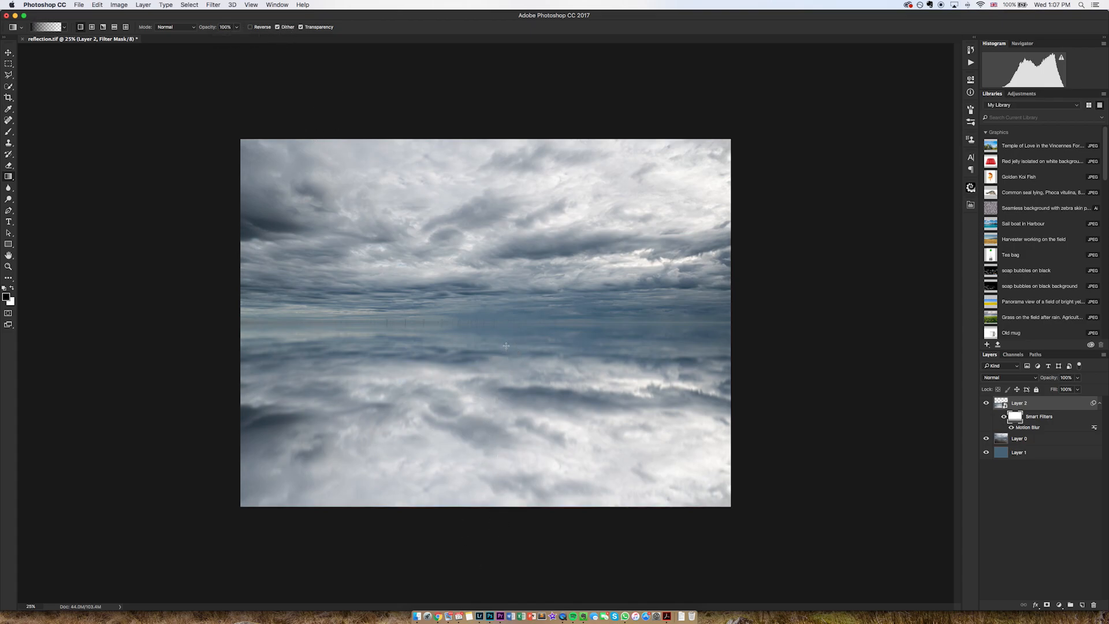
left_click(1019, 438)
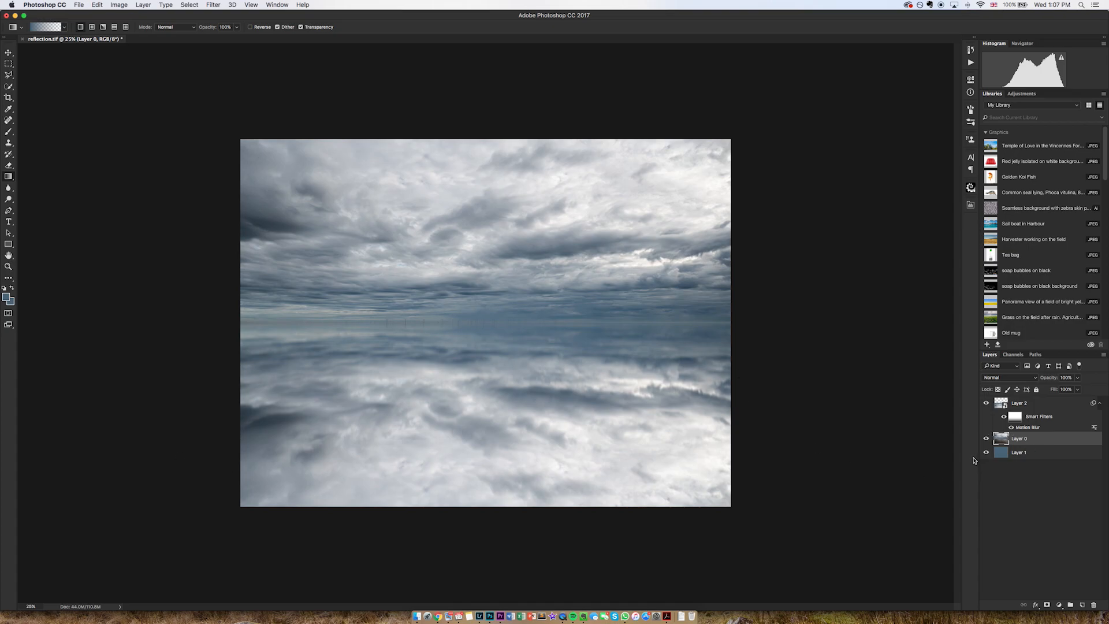
mouse_move(583, 295)
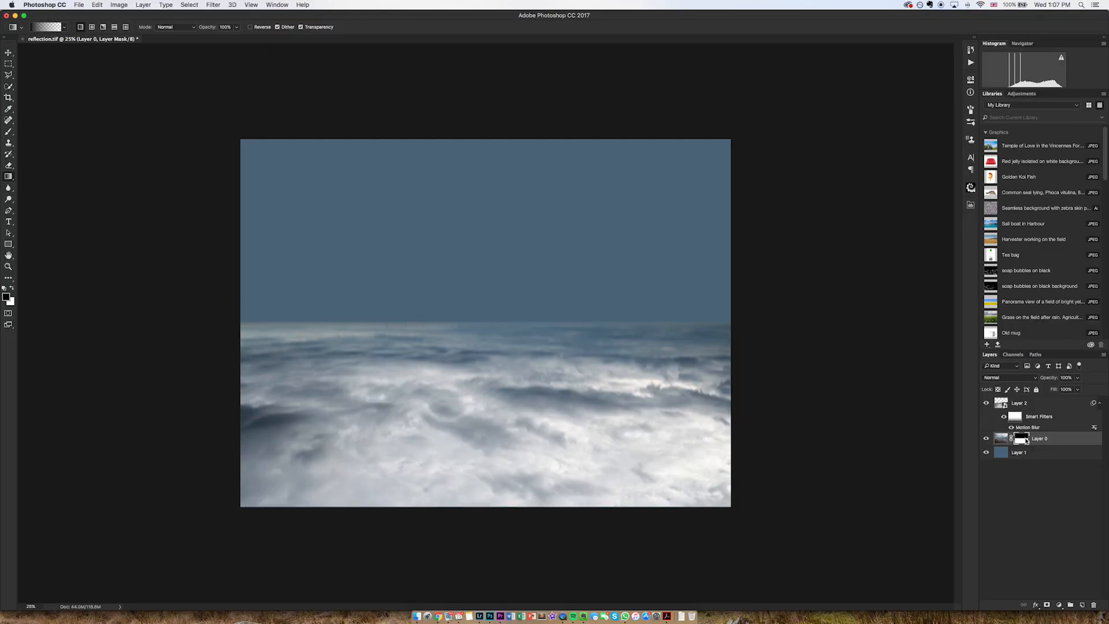
Step: Add a layer mask to Layer 2, grade it at 60% opacity, and reselect the smart object thumbnail
left_click(1023, 438)
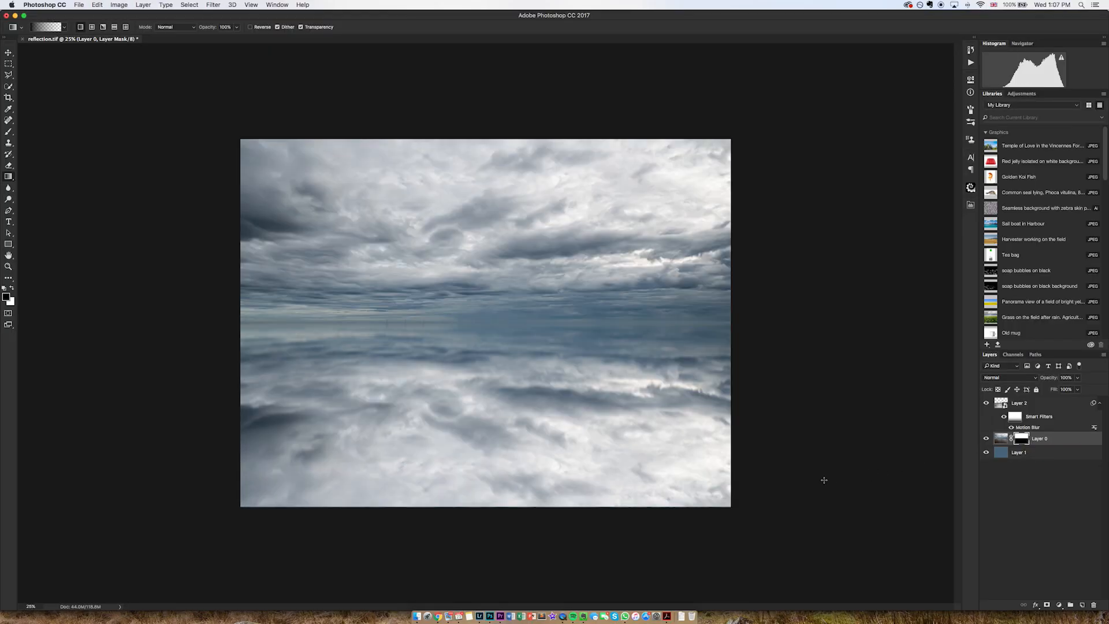
left_click(1019, 402)
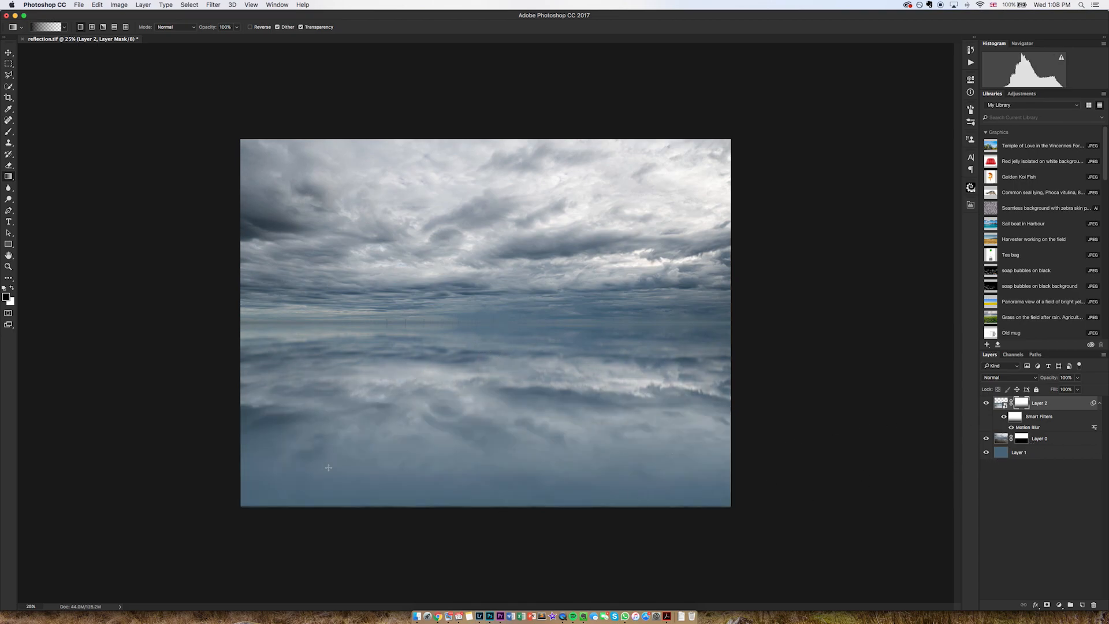
mouse_move(333, 281)
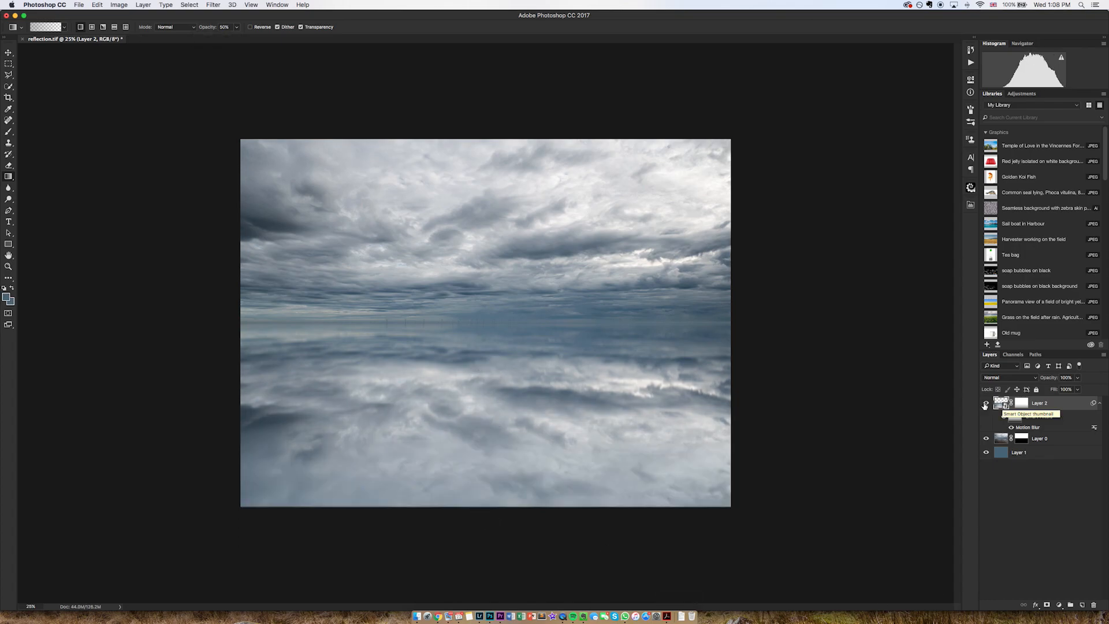
left_click(79, 4)
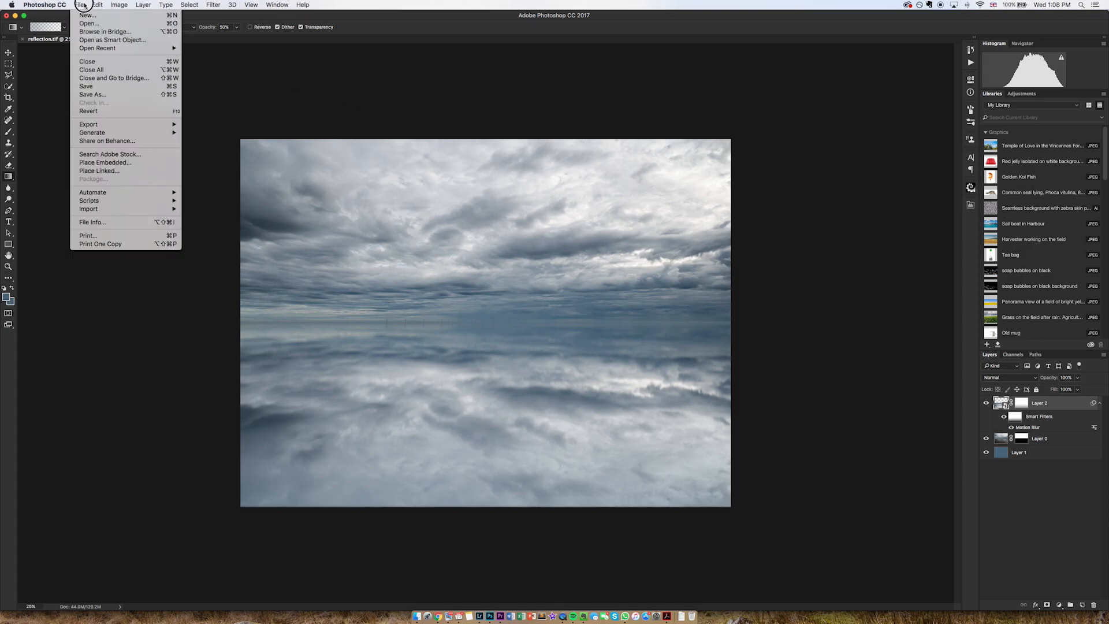
Step: Create a new 600 × 1000 px, 300 ppi document with a white background
left_click(85, 15)
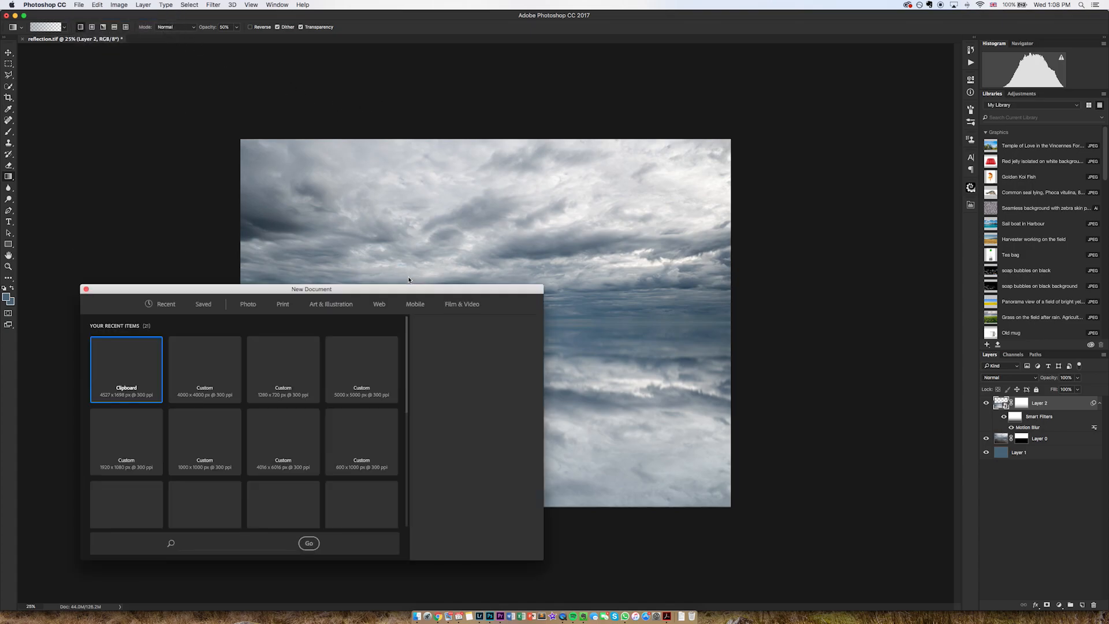
left_click(126, 367)
type("1000")
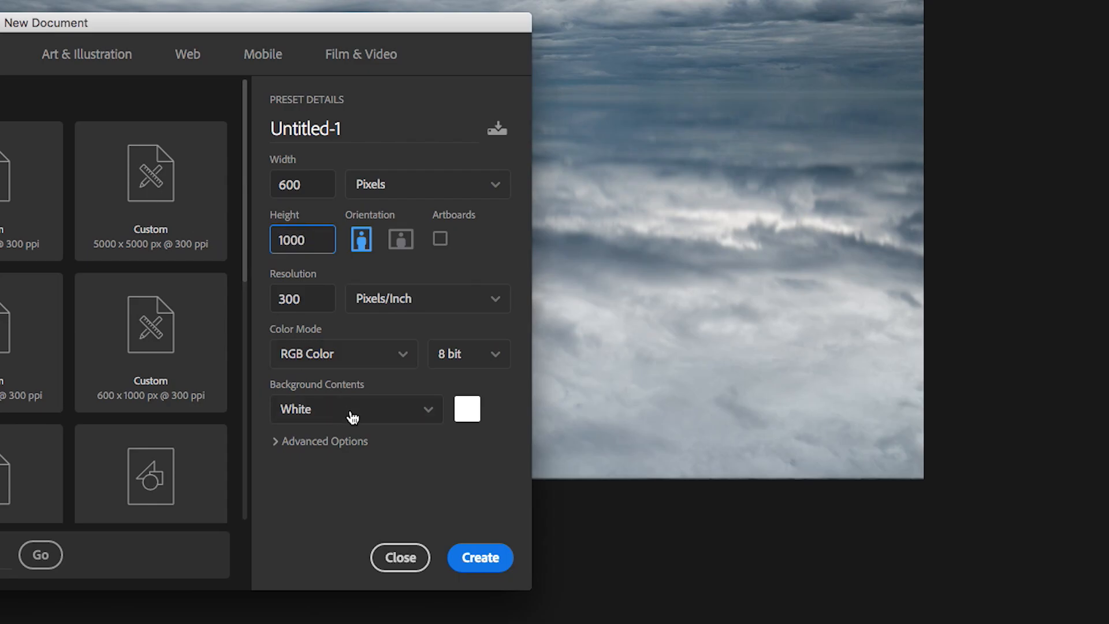
left_click(479, 557)
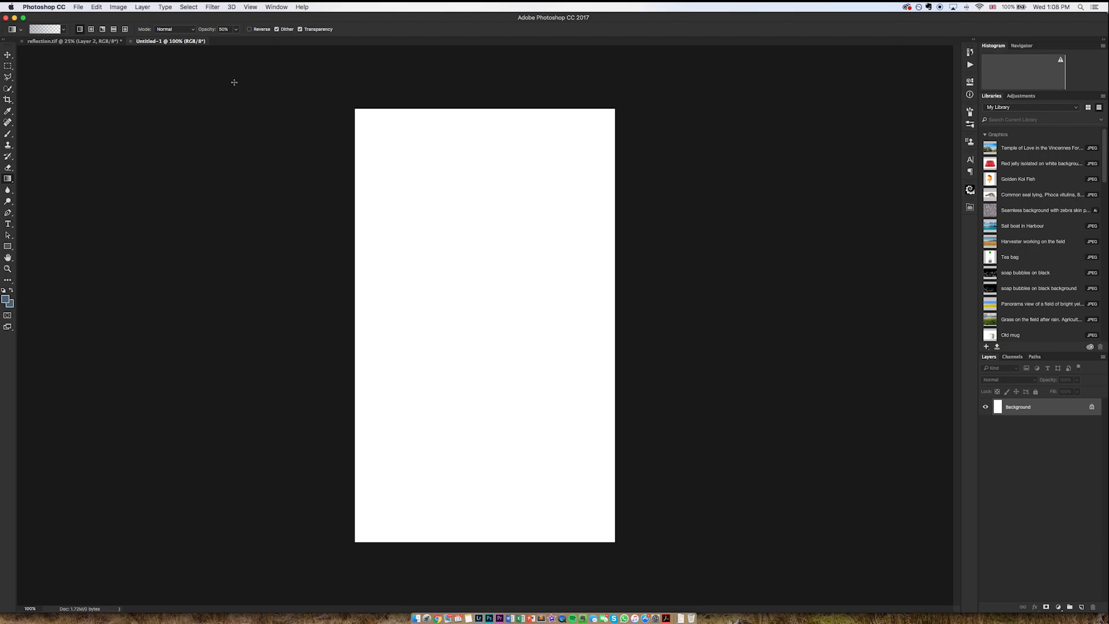
Step: Fill the new document's canvas with black
left_click(213, 7)
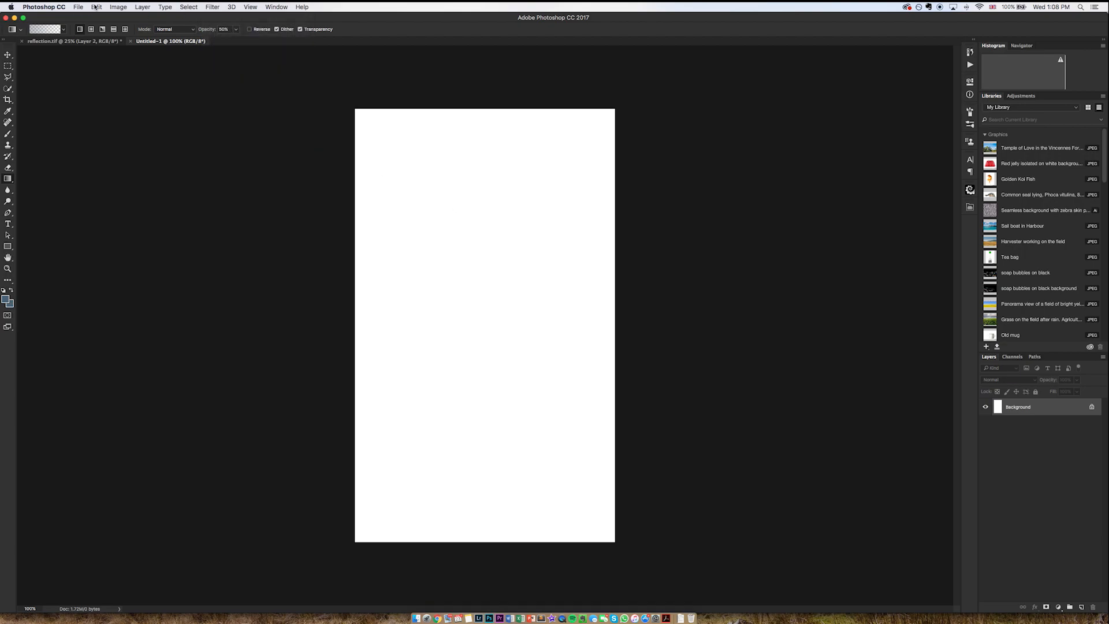
left_click(96, 7)
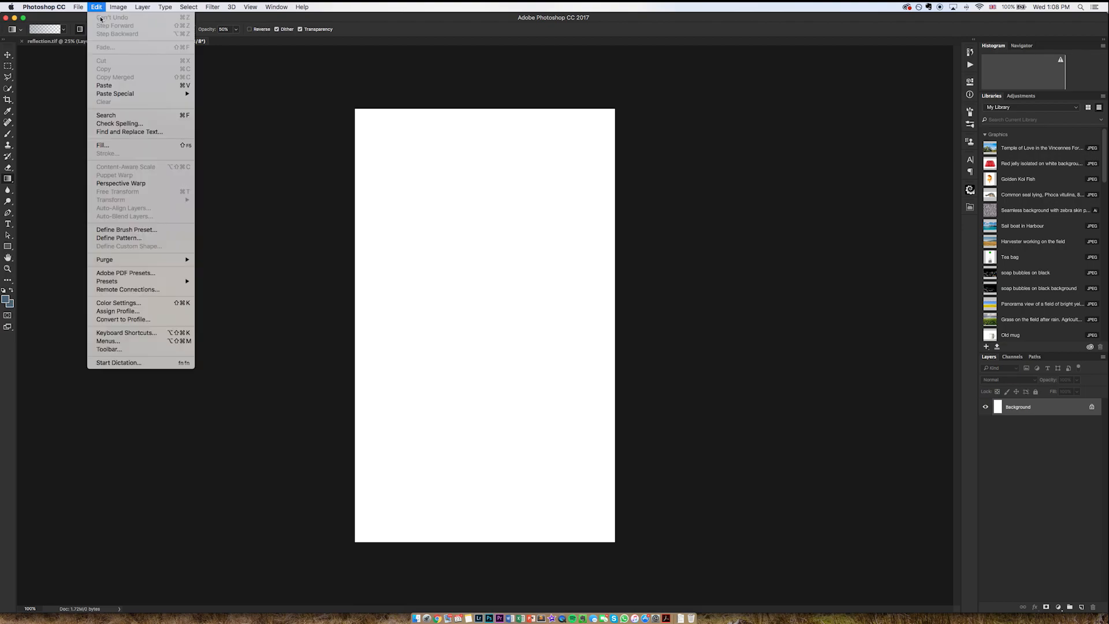
left_click(103, 146)
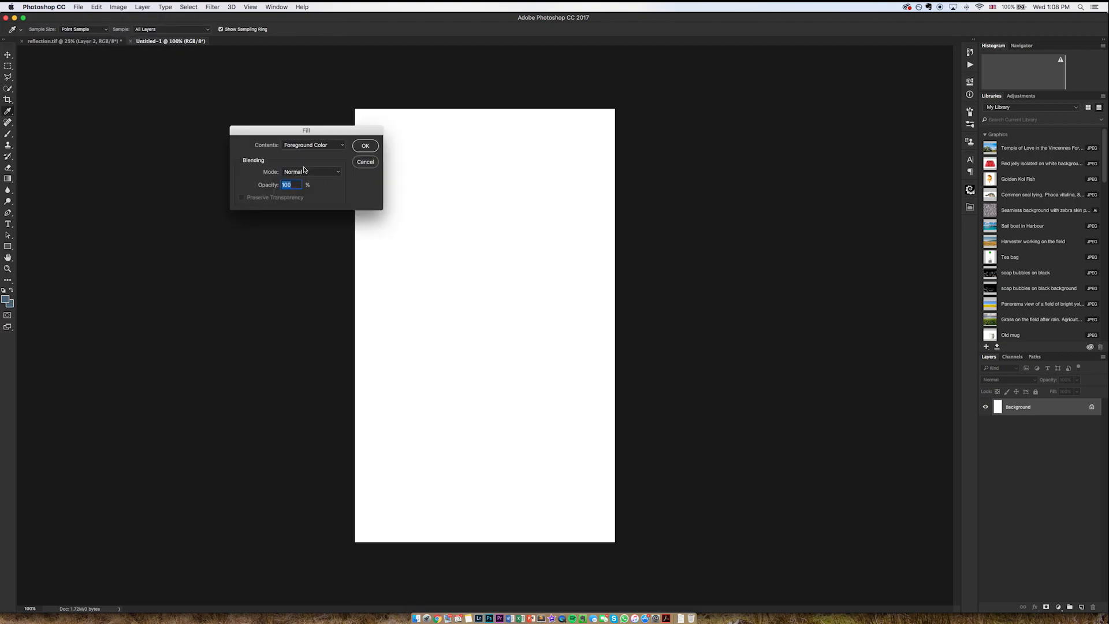
left_click(314, 145)
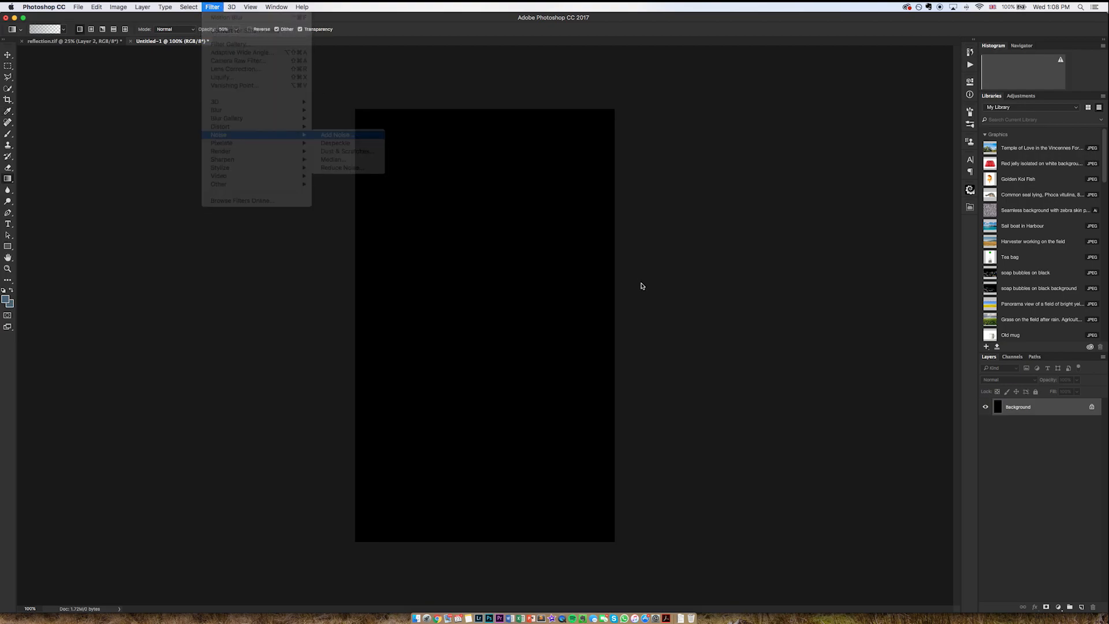
Step: Add Gaussian monochromatic noise and a 2-pixel Gaussian Blur, then view the colour channels
left_click(337, 136)
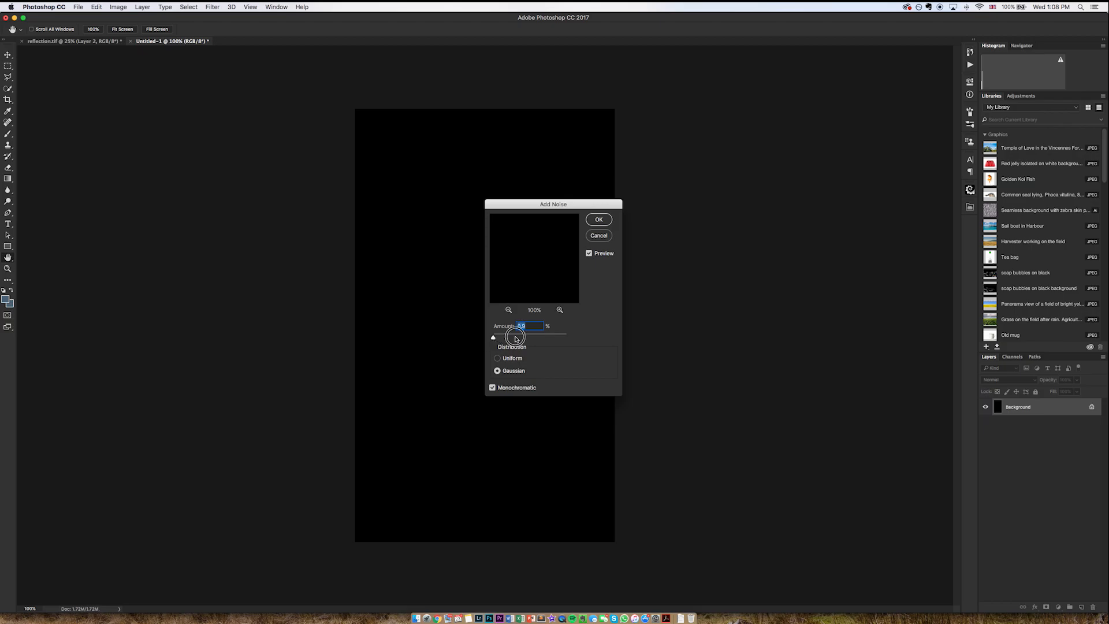
left_click(597, 219)
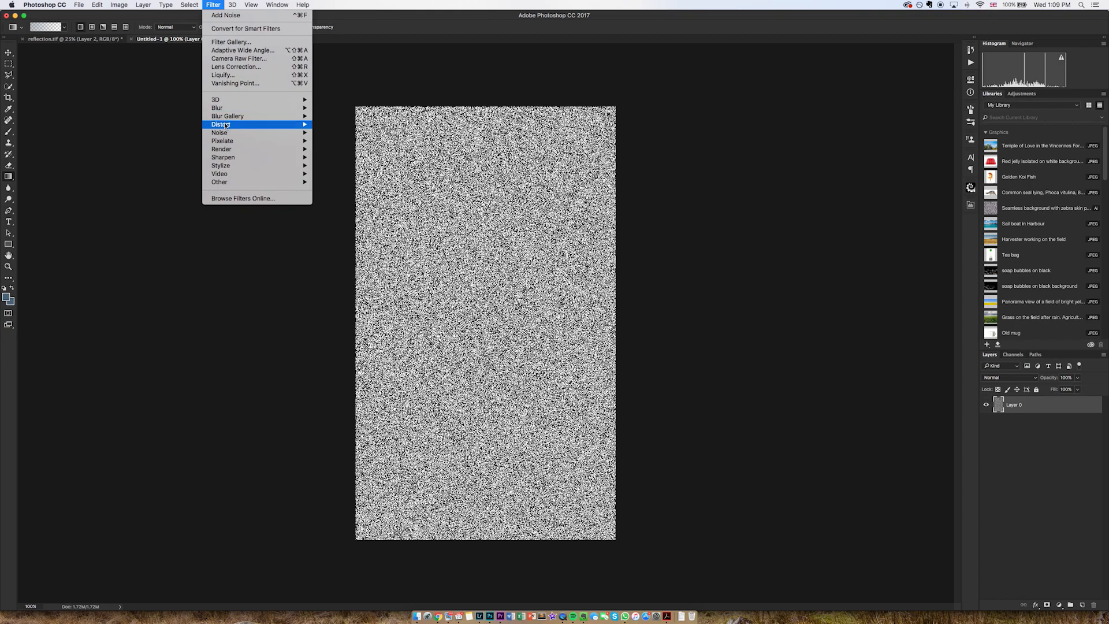
left_click(217, 107)
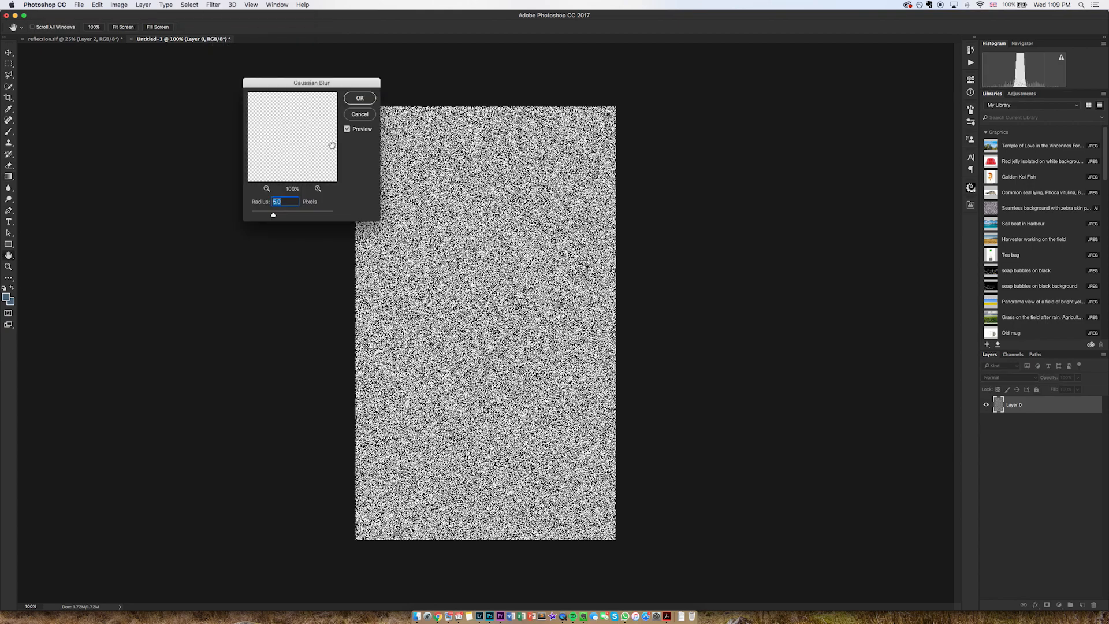
type("2")
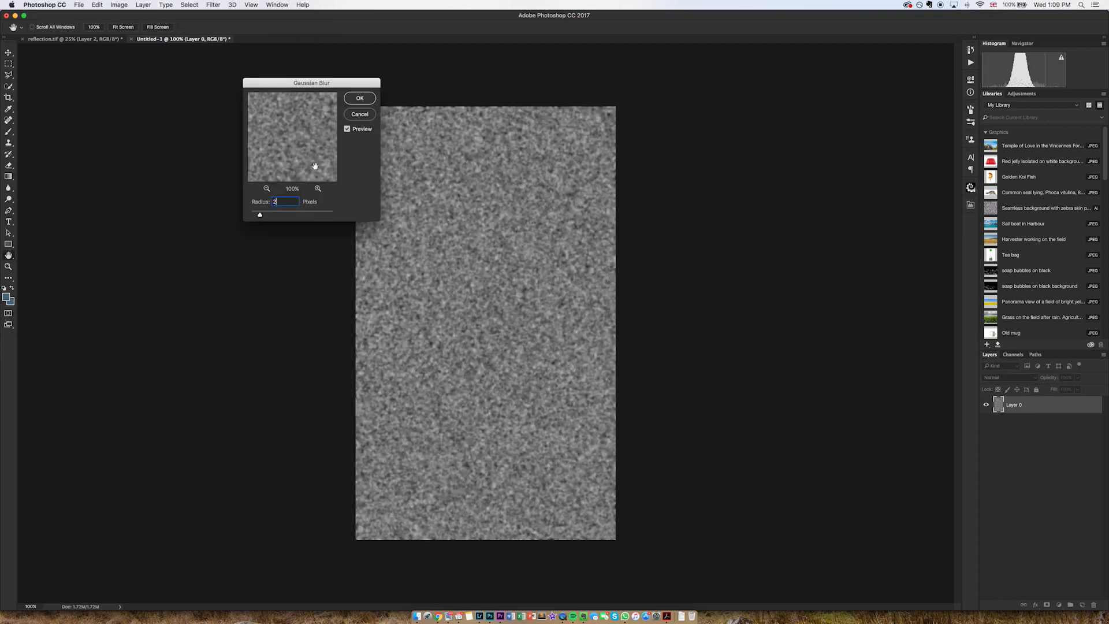
left_click(358, 97)
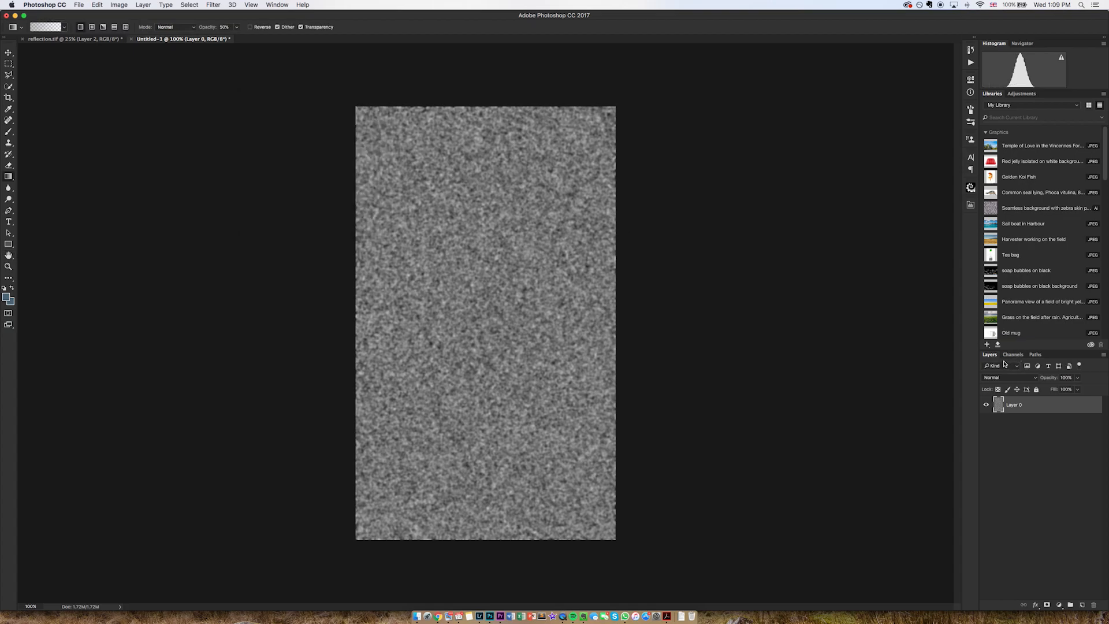
left_click(1013, 355)
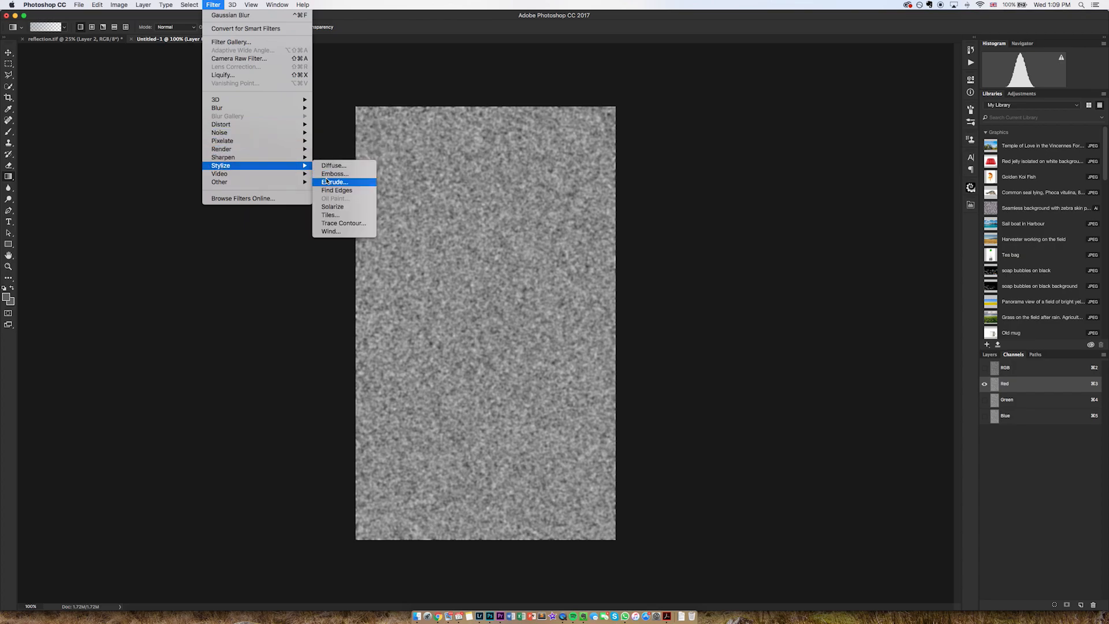
Step: Emboss the Red channel, then emboss the Green channel at about -178 degrees
left_click(334, 174)
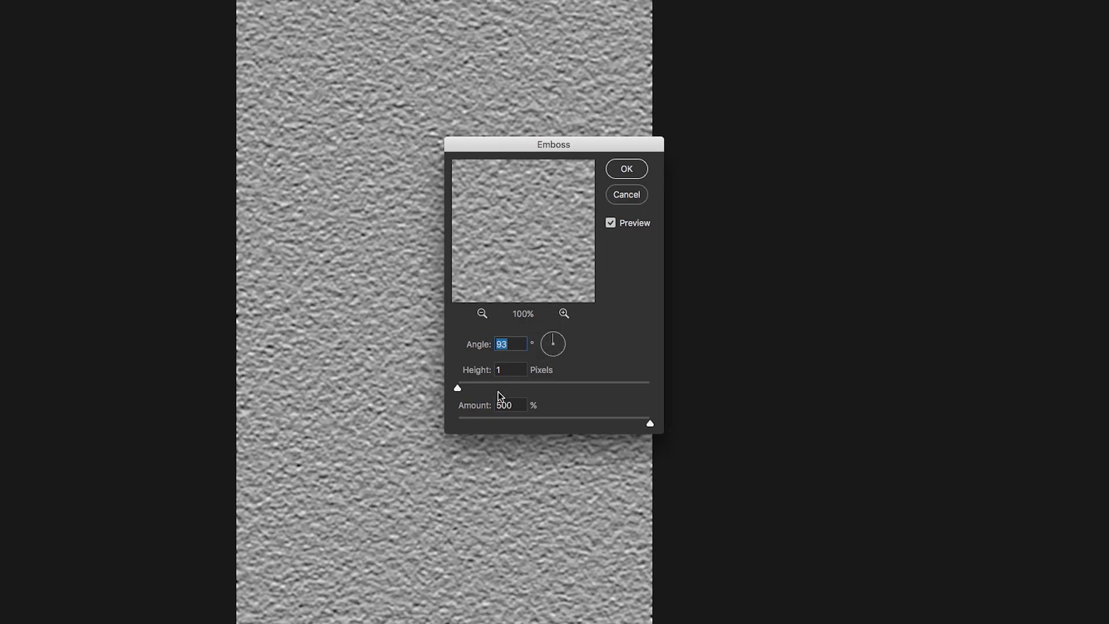
mouse_move(617, 186)
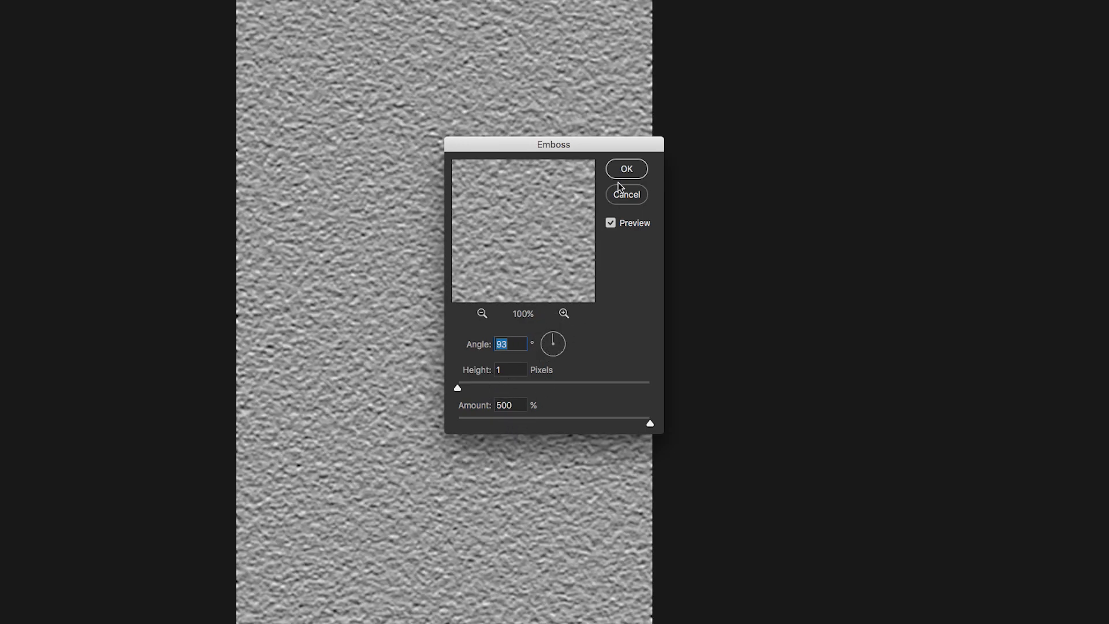
left_click(625, 168)
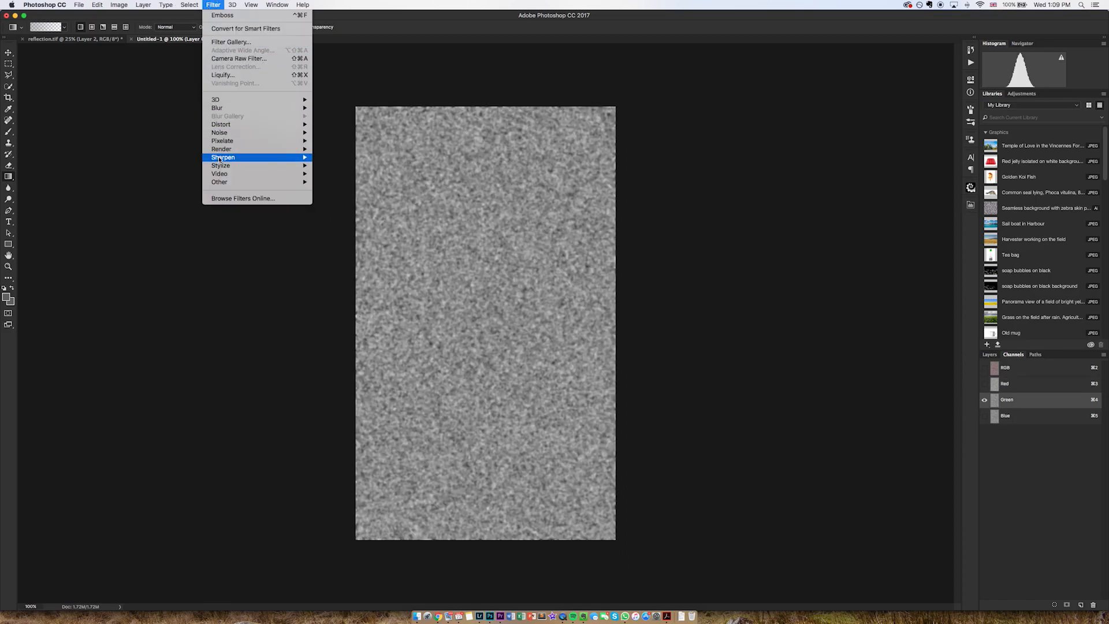
left_click(222, 15)
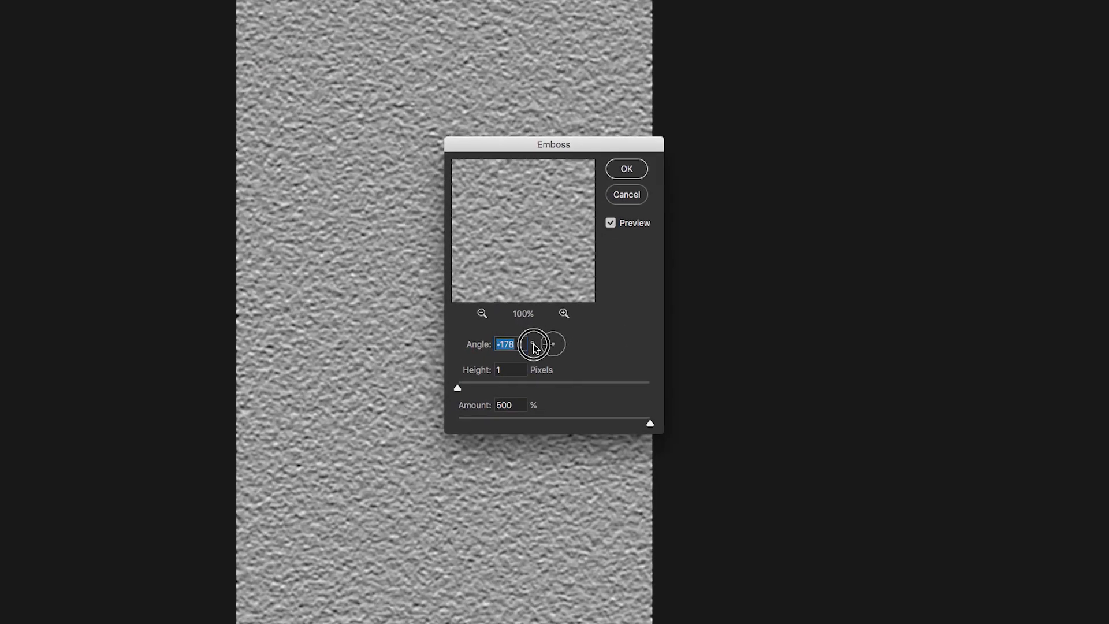
left_click(625, 169)
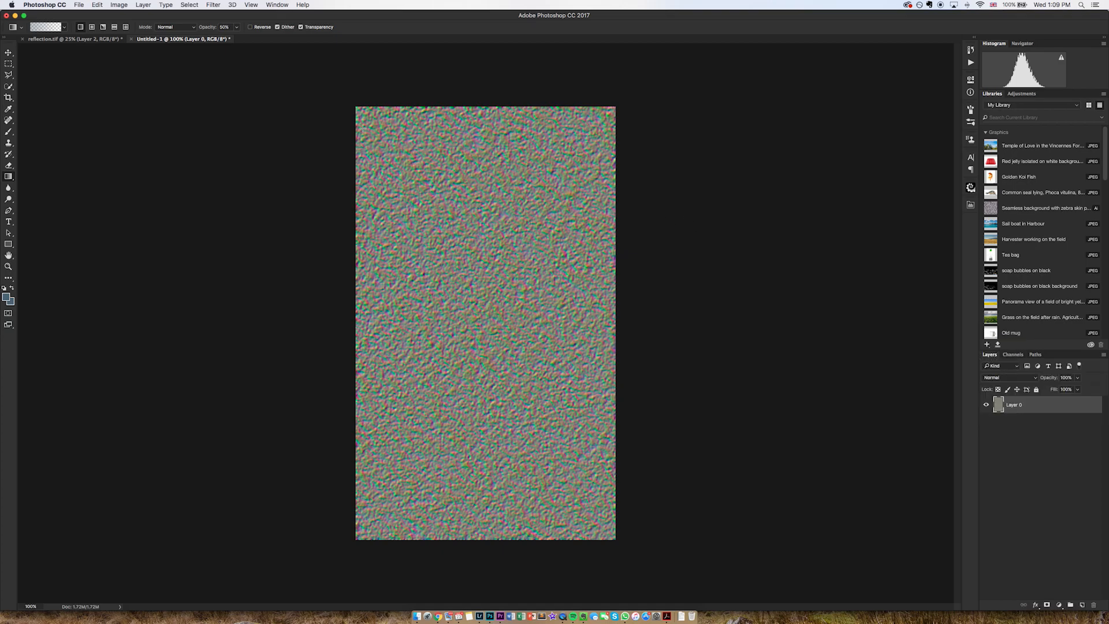
left_click(251, 4)
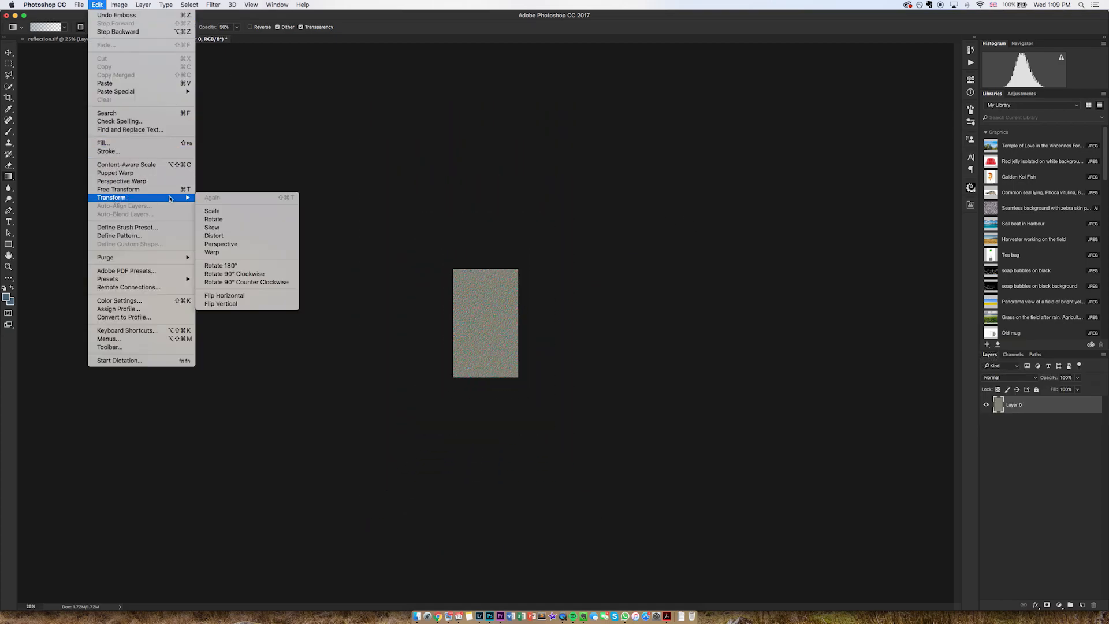
mouse_move(221, 244)
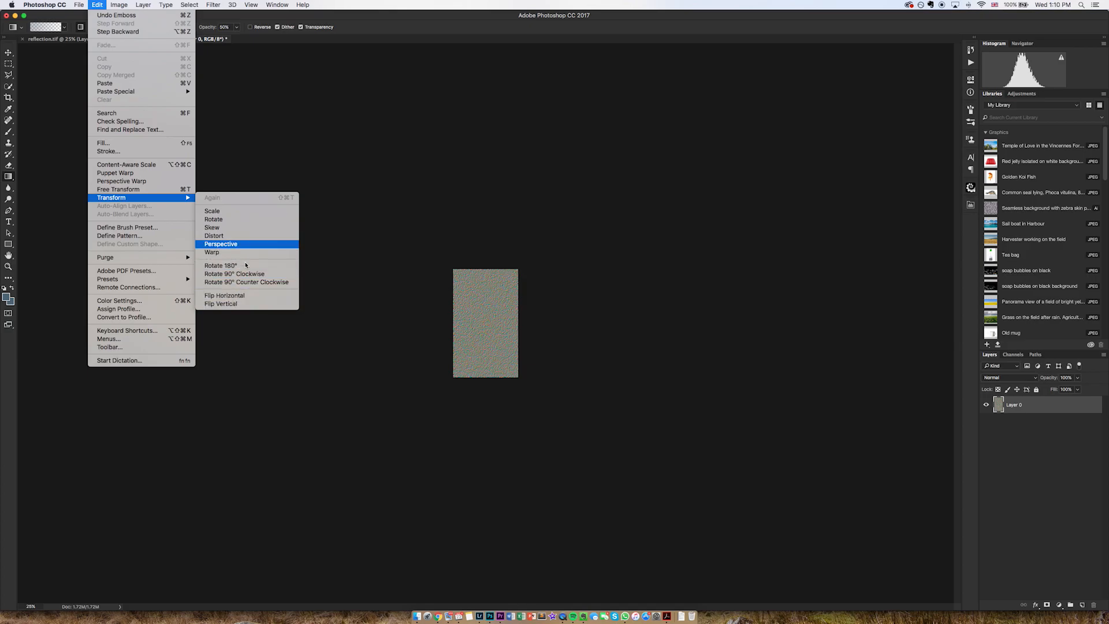
Step: Perspective-transform the texture into a flattened band across the lower canvas
left_click(221, 244)
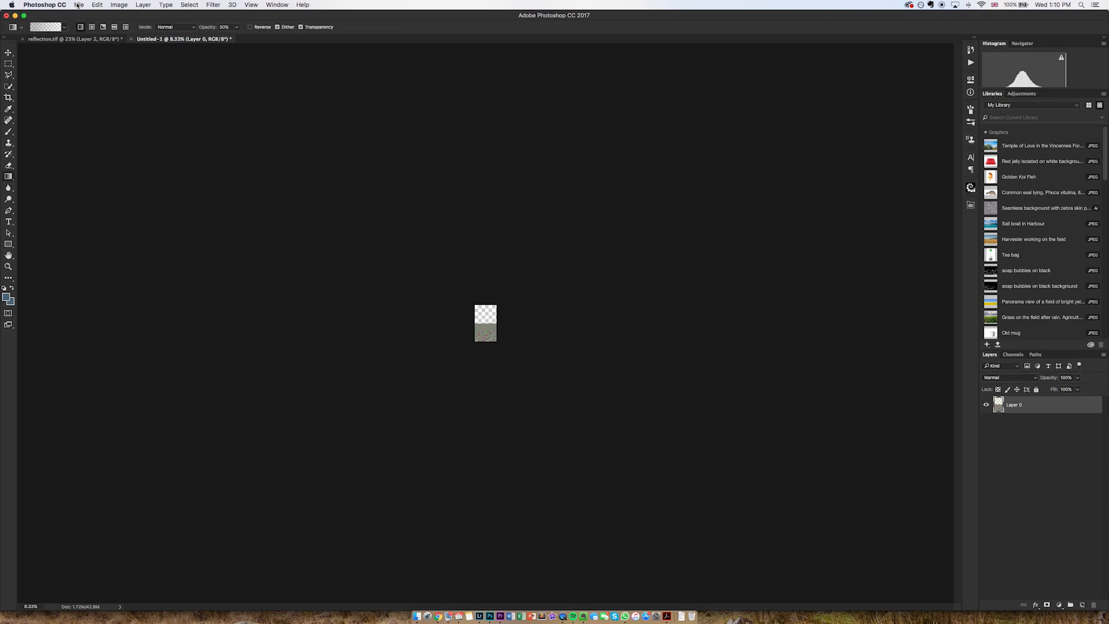
Step: Save the texture to the Desktop as ripples.psd in Photoshop format with maximum compatibility
left_click(79, 5)
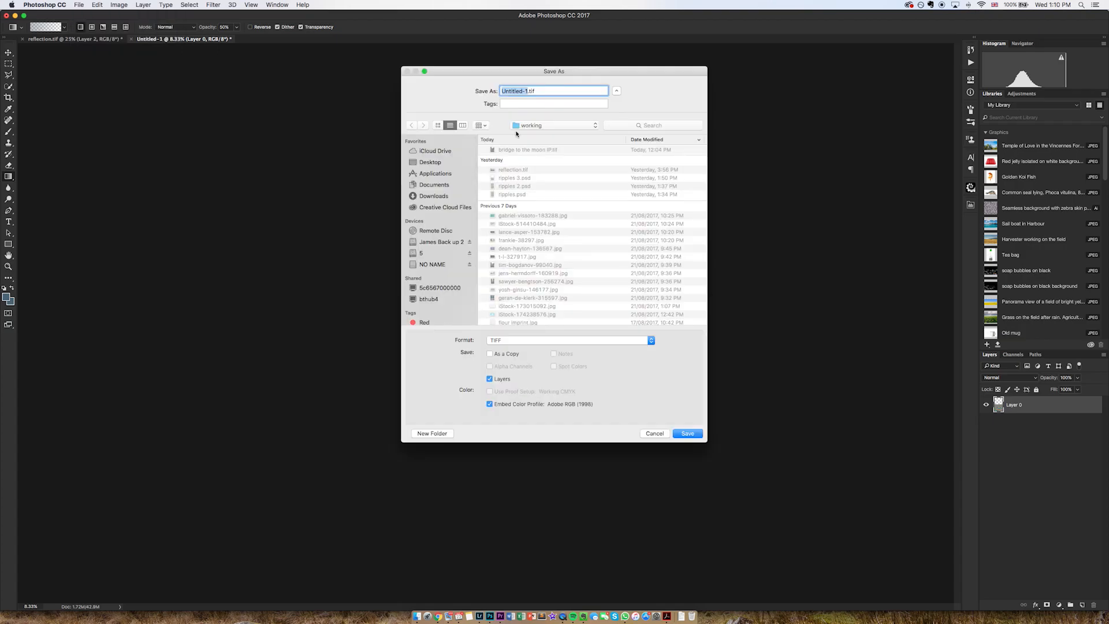
left_click(430, 161)
type("ripples")
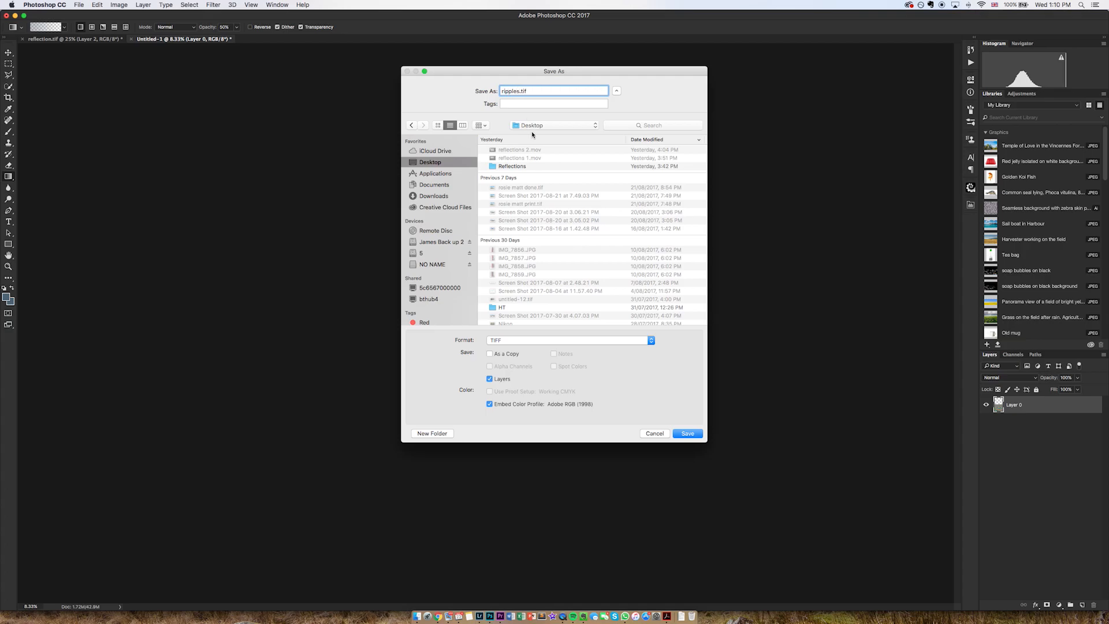
left_click(570, 339)
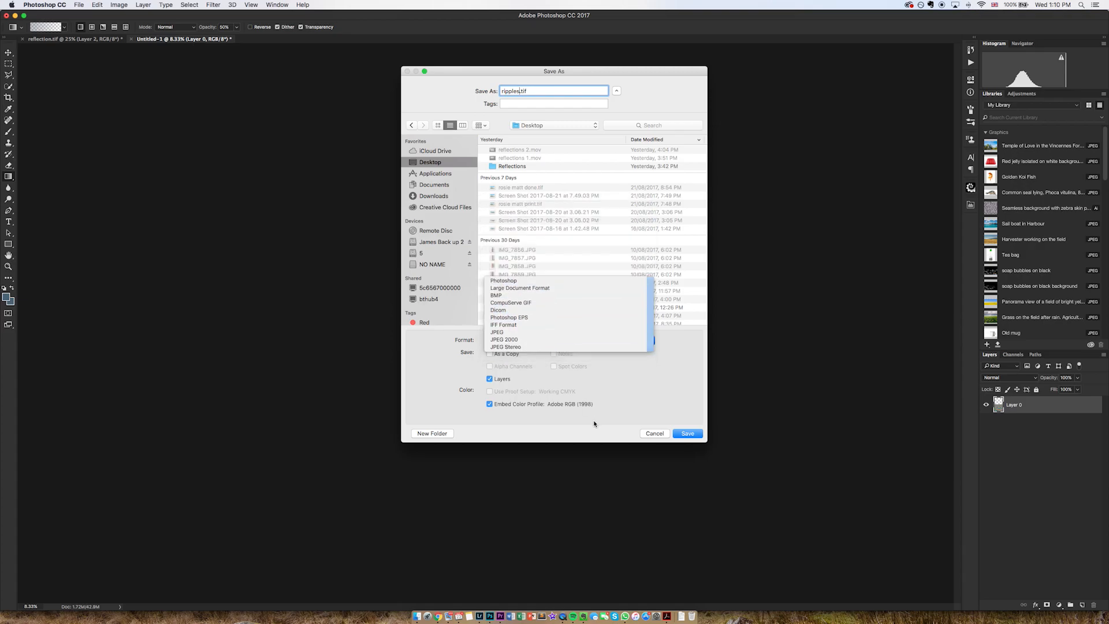
left_click(686, 434)
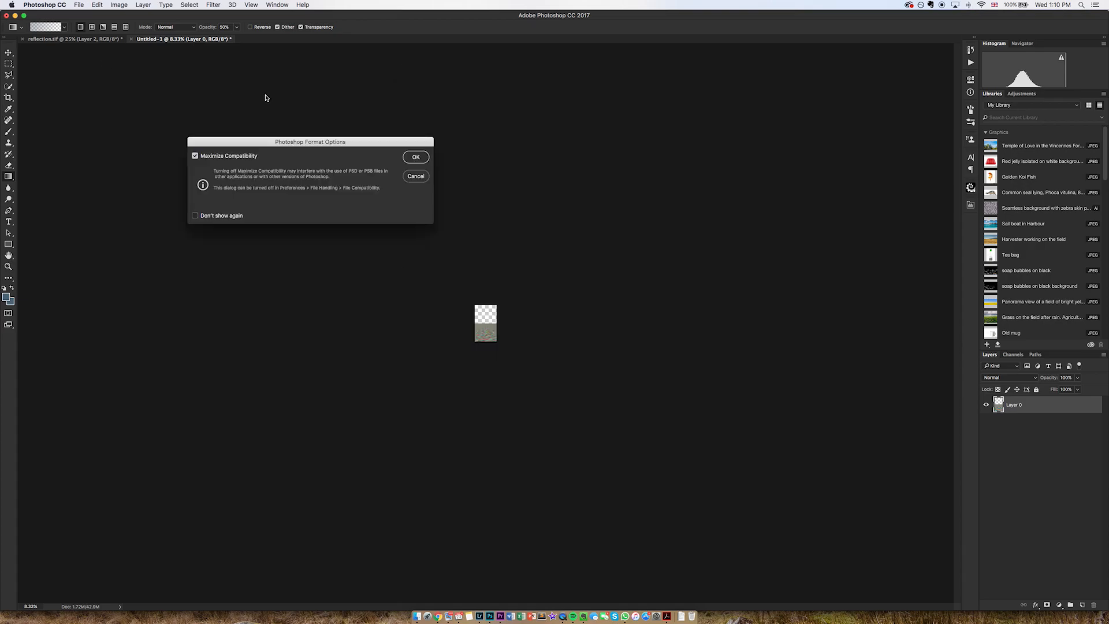
left_click(415, 156)
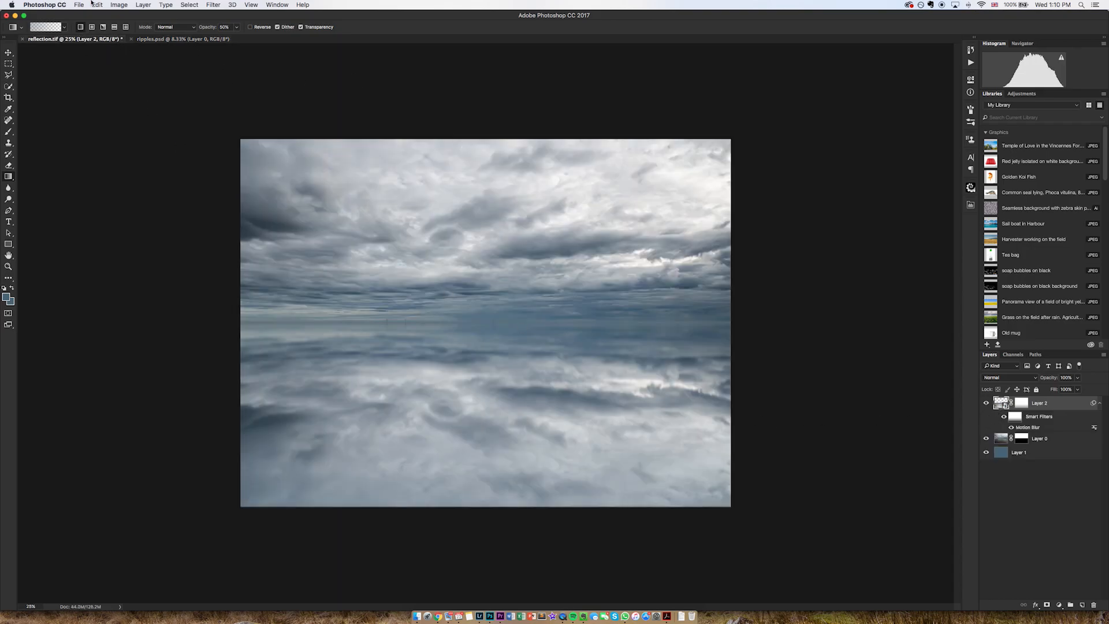
Step: Add a Displace filter to the mirrored sky layer with horizontal and vertical scale 45
left_click(212, 5)
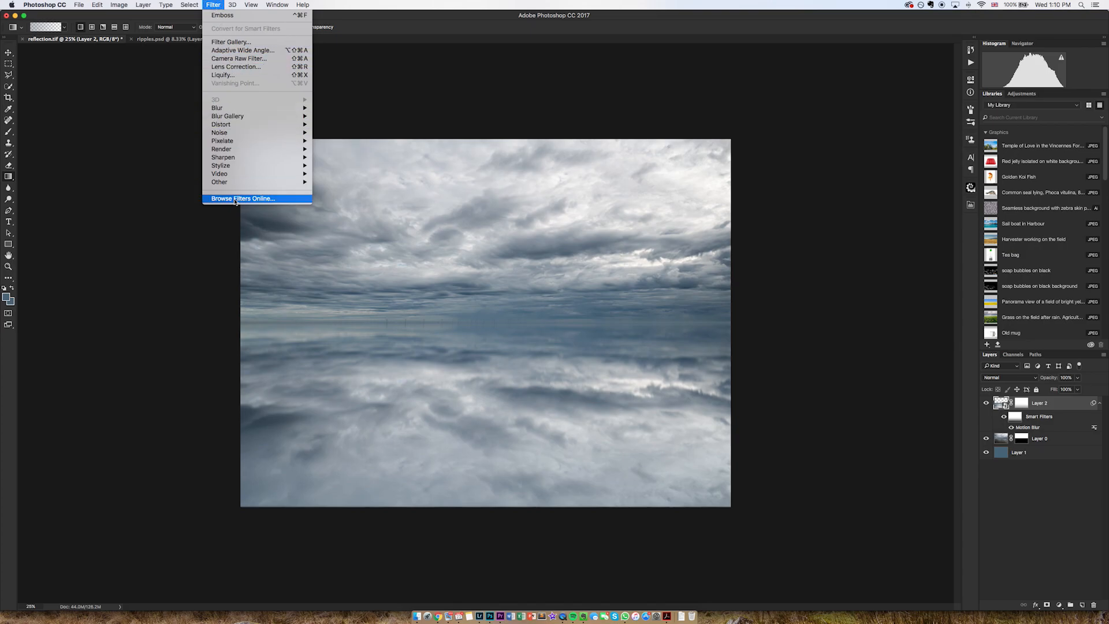
mouse_move(221, 125)
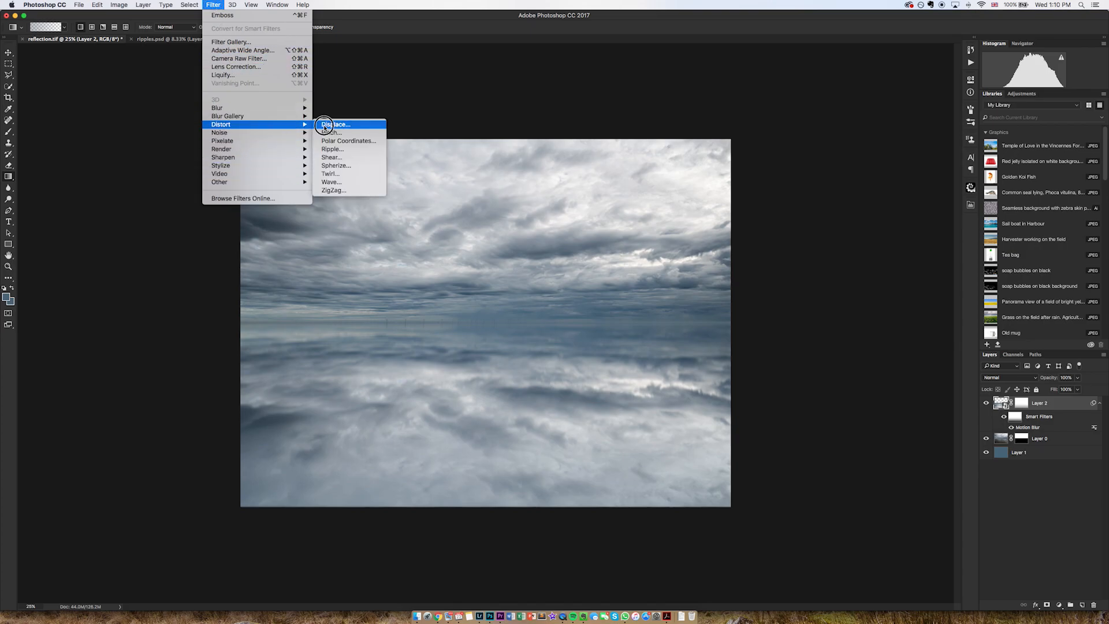
left_click(335, 125)
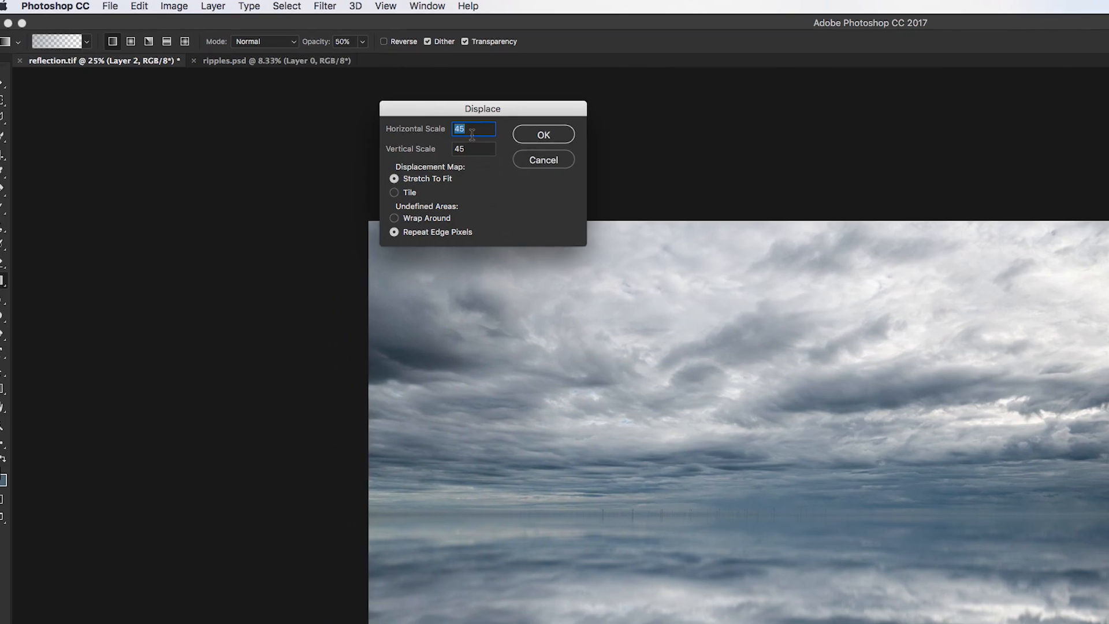
left_click(473, 128)
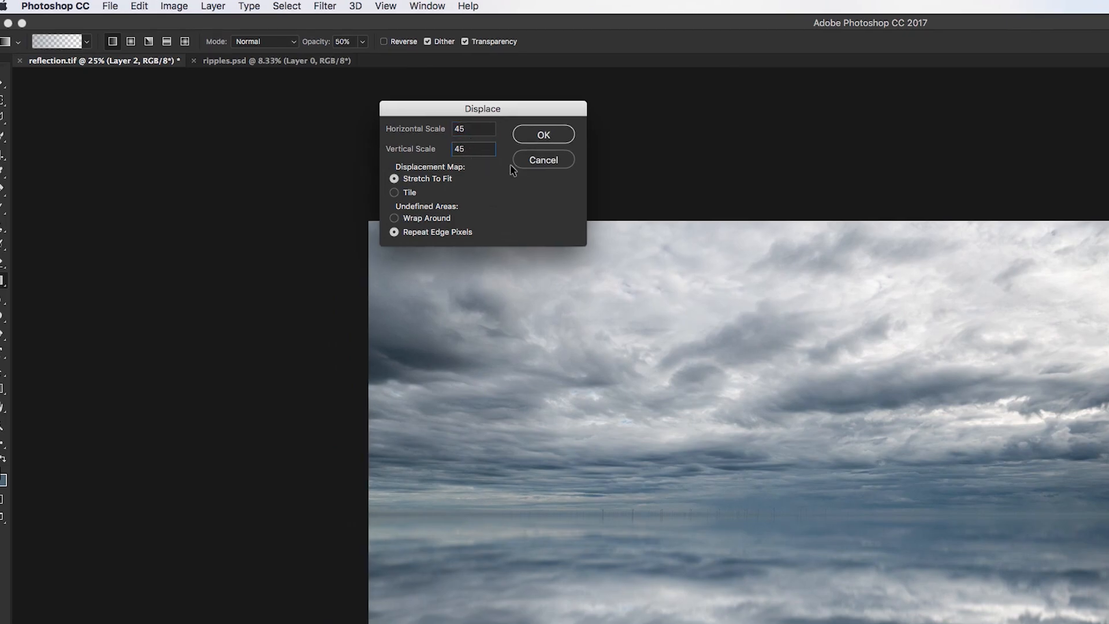
left_click(543, 134)
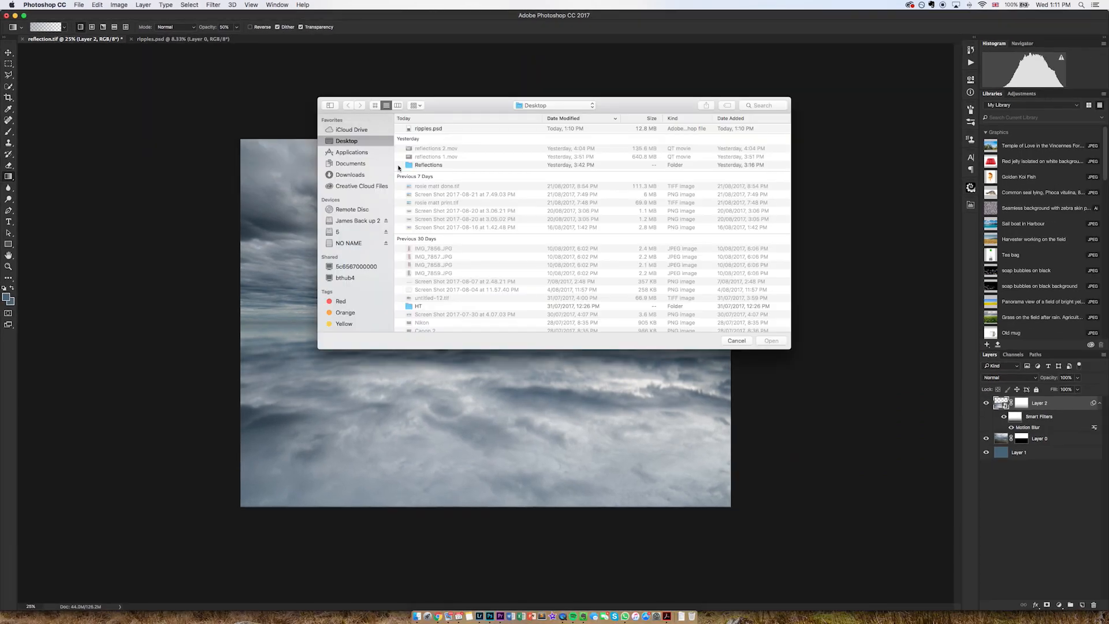
Step: Load ripples.psd as the displacement map to ripple the reflection
left_click(427, 128)
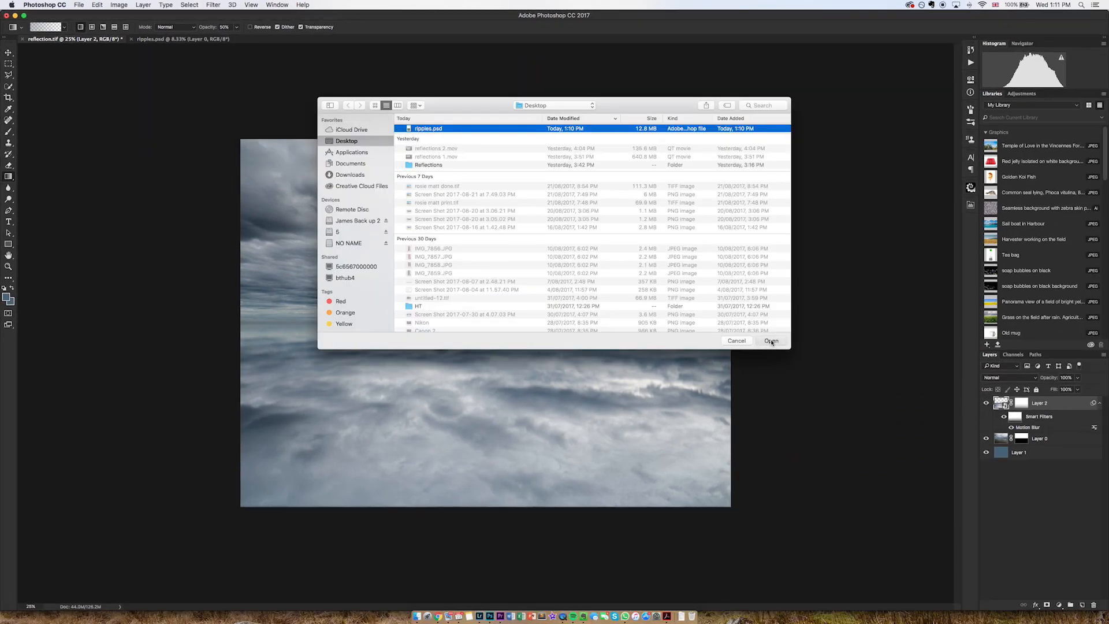
left_click(771, 340)
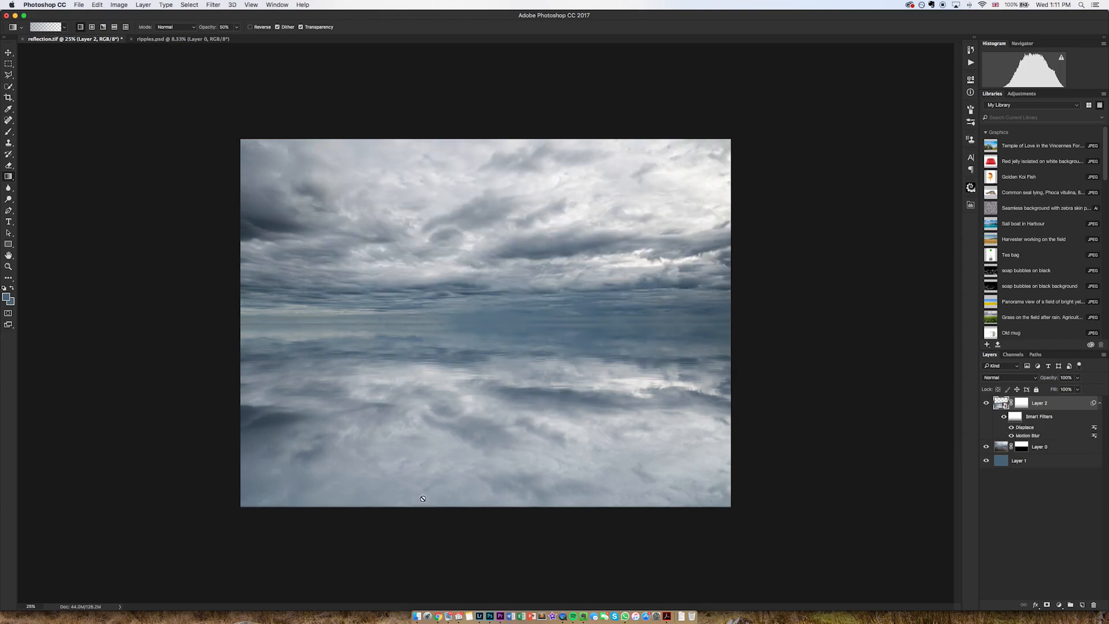
Step: Inspect the rippled reflection up close, then target the Smart Filter mask for painting along the horizon
left_click(251, 5)
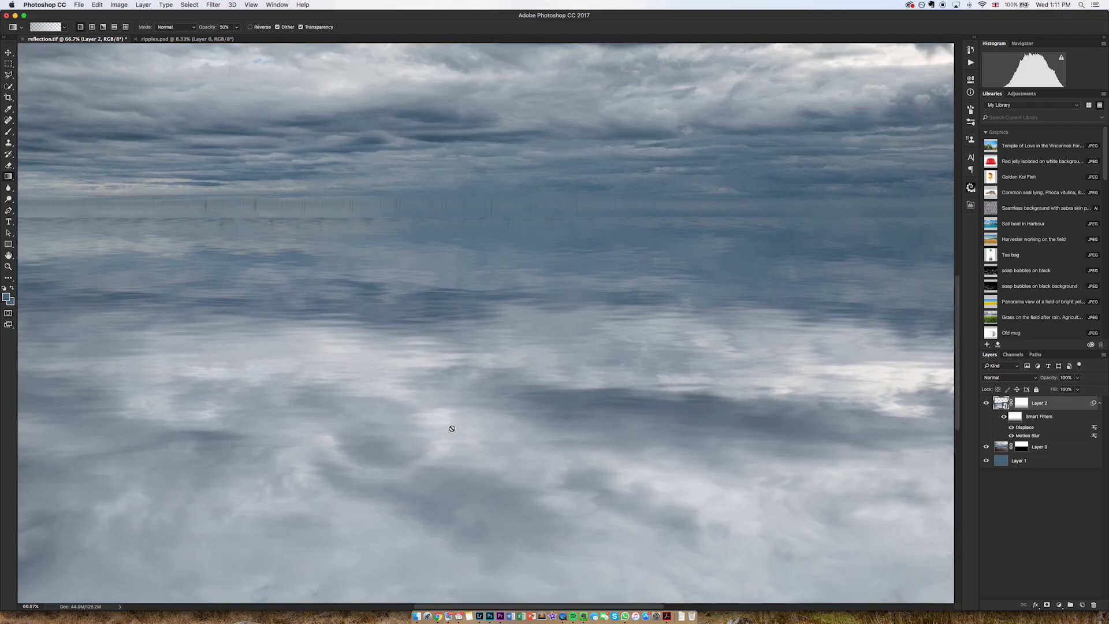
left_click(251, 4)
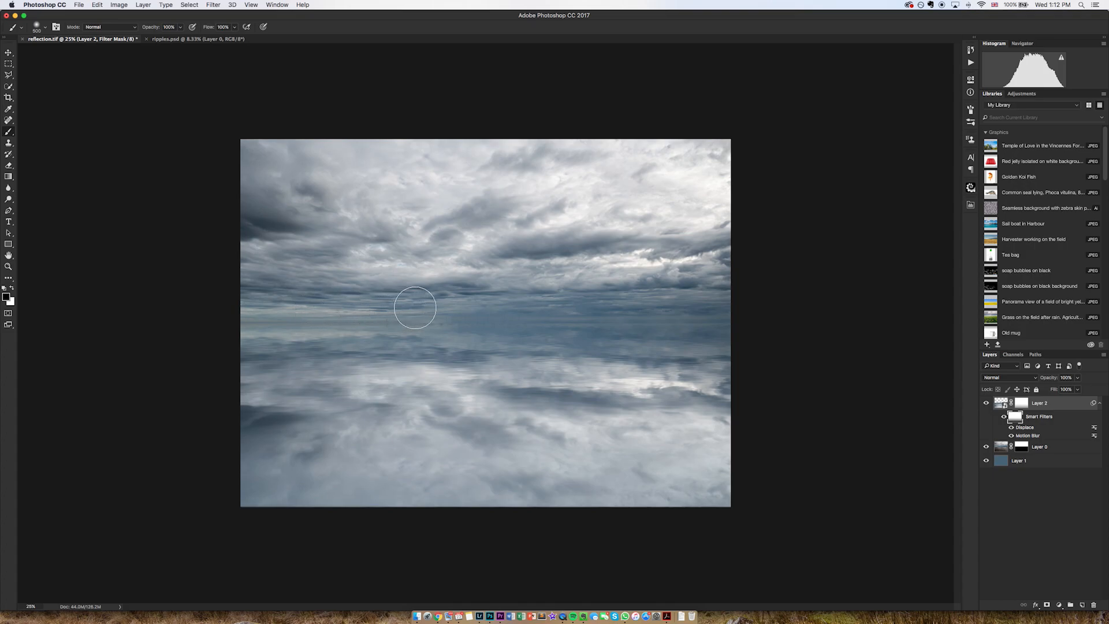
mouse_move(720, 311)
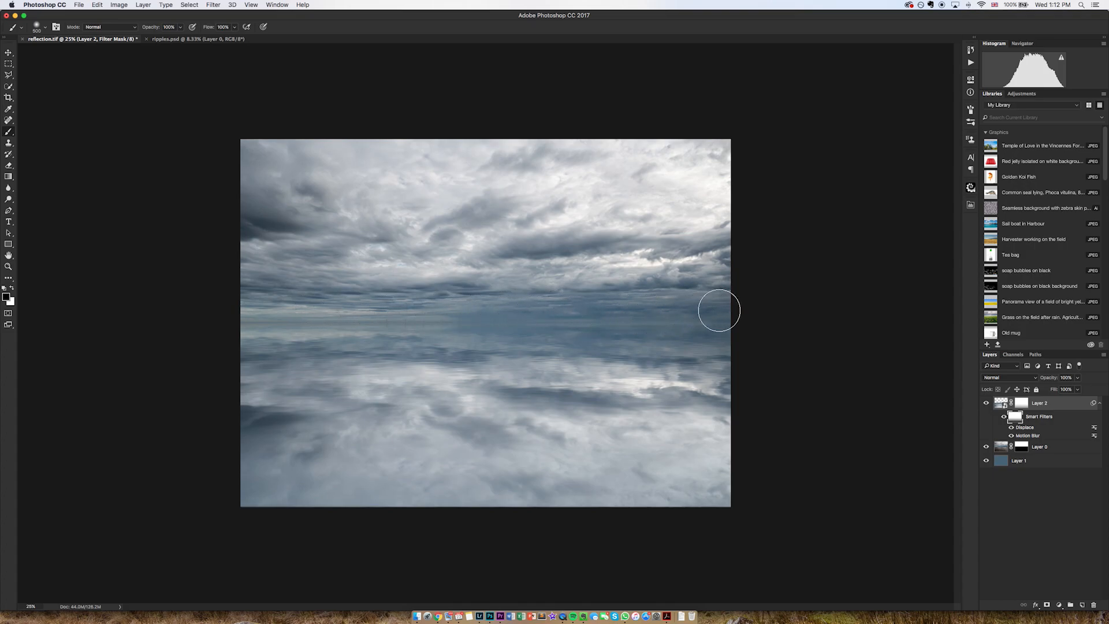
left_click(1019, 461)
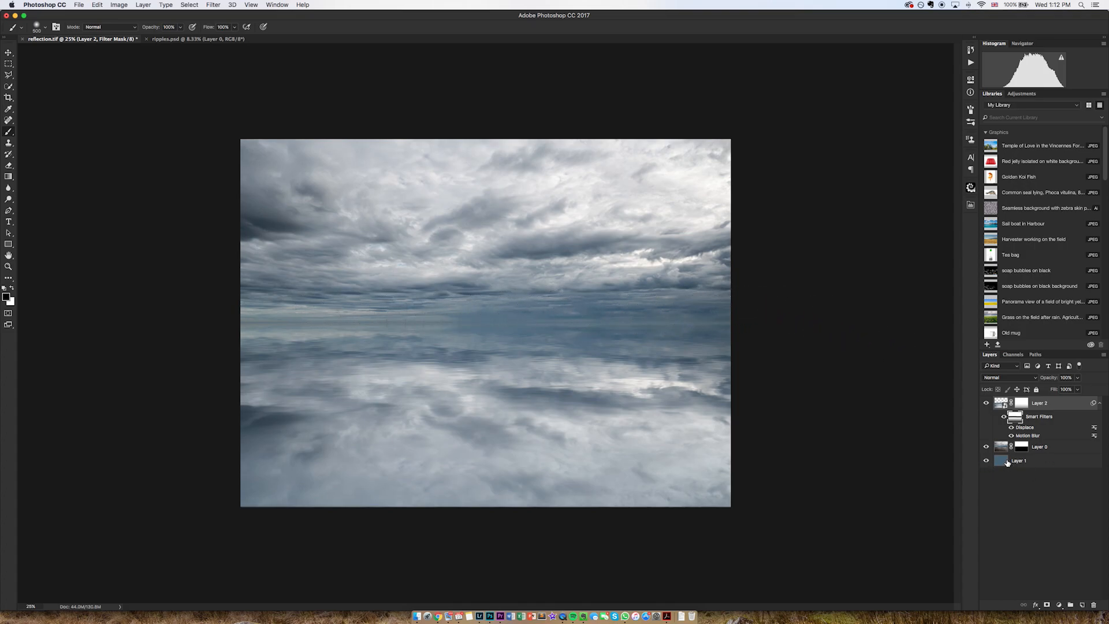